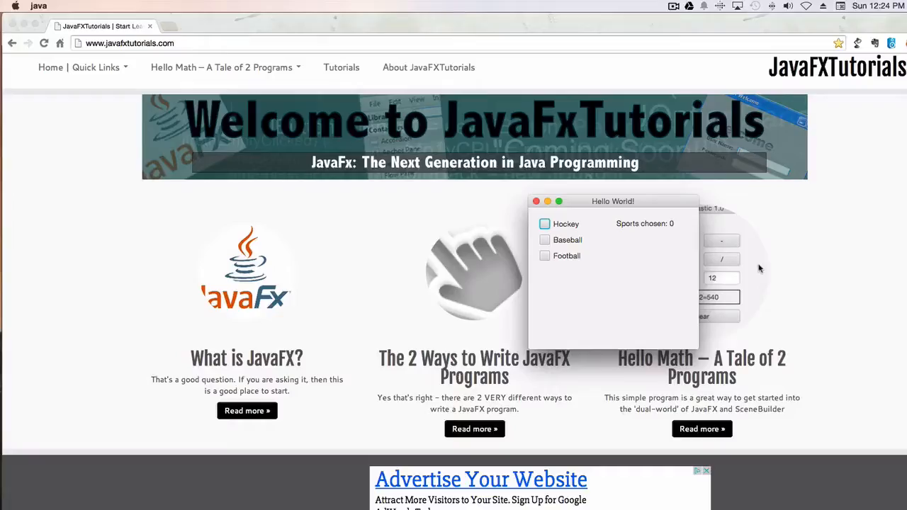
mouse_move(760, 268)
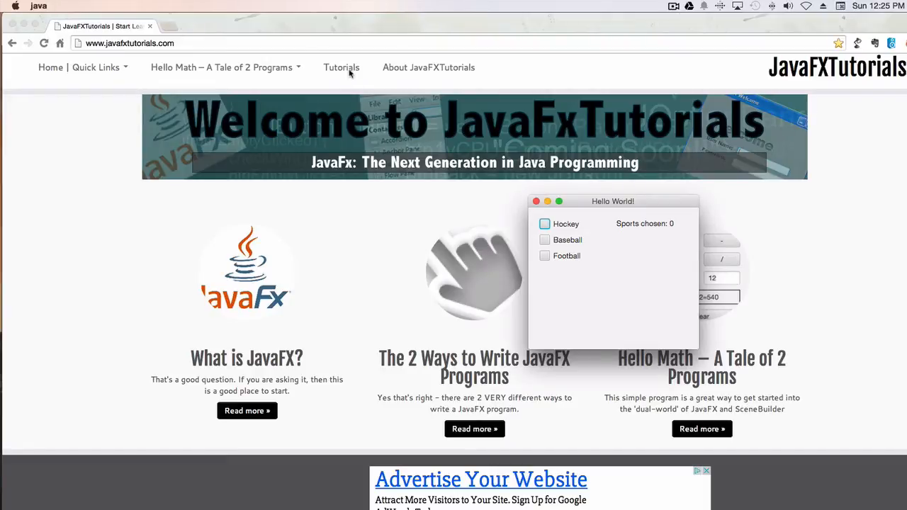
- Open the 'CheckBoxes in JavaFX and FXML' article from the JavaFXTutorials Tutorials list
left_click(341, 67)
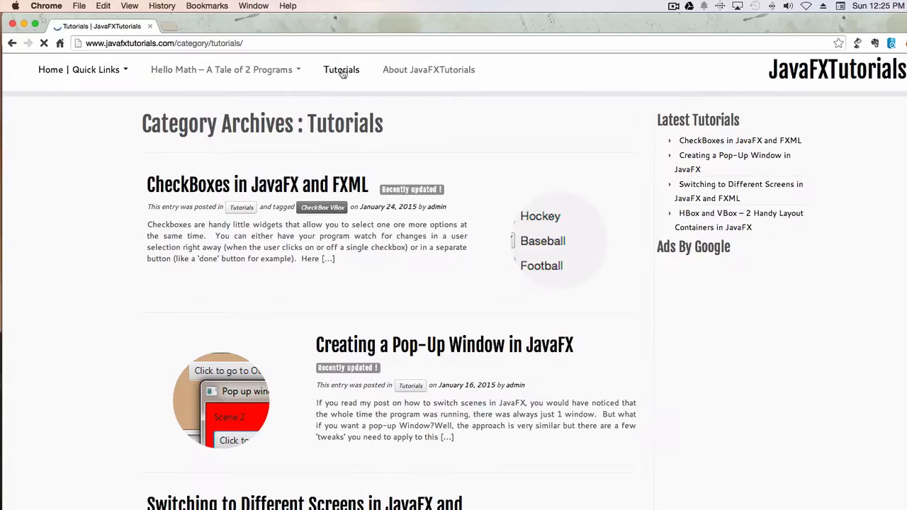
left_click(507, 266)
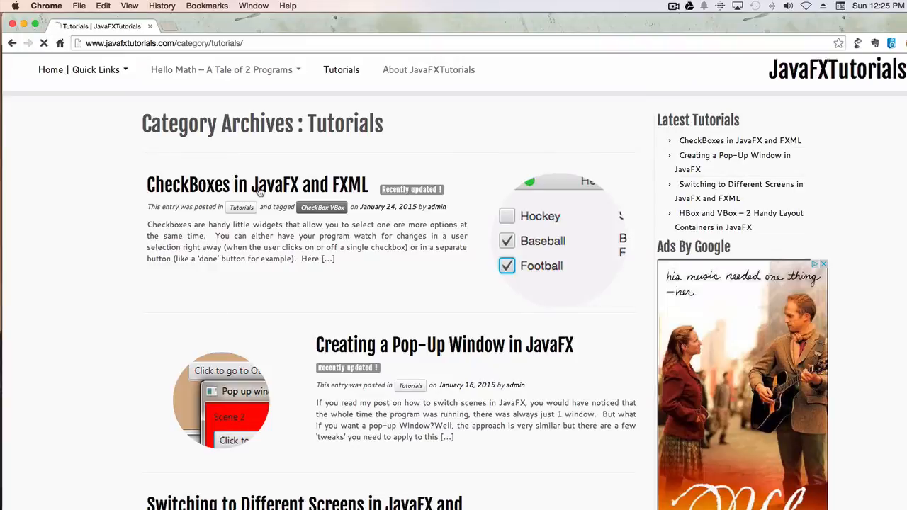
left_click(257, 184)
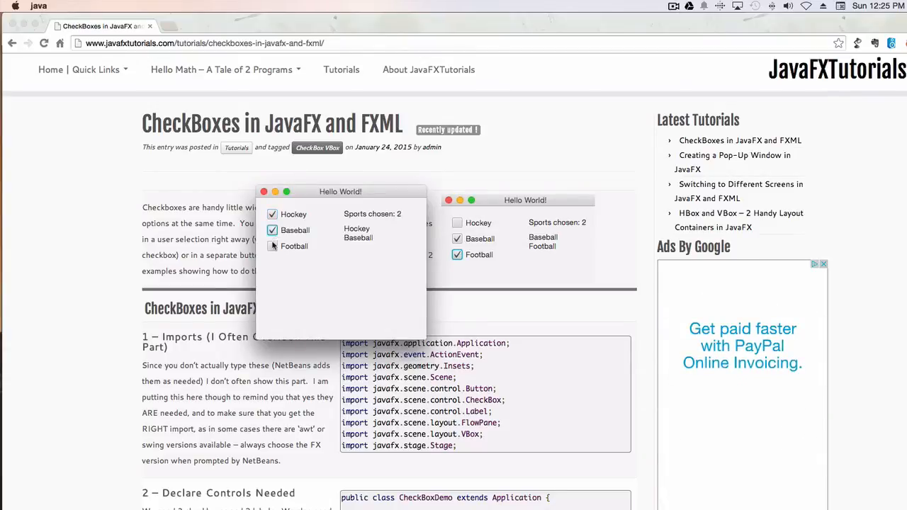
- In the Hello World demo, tick Football and untick Baseball so Hockey and Football are chosen
left_click(273, 246)
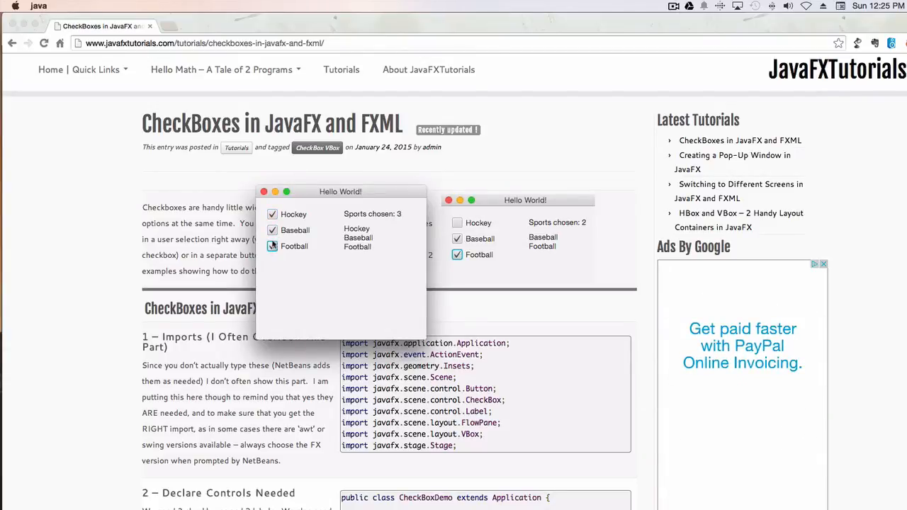
left_click(273, 230)
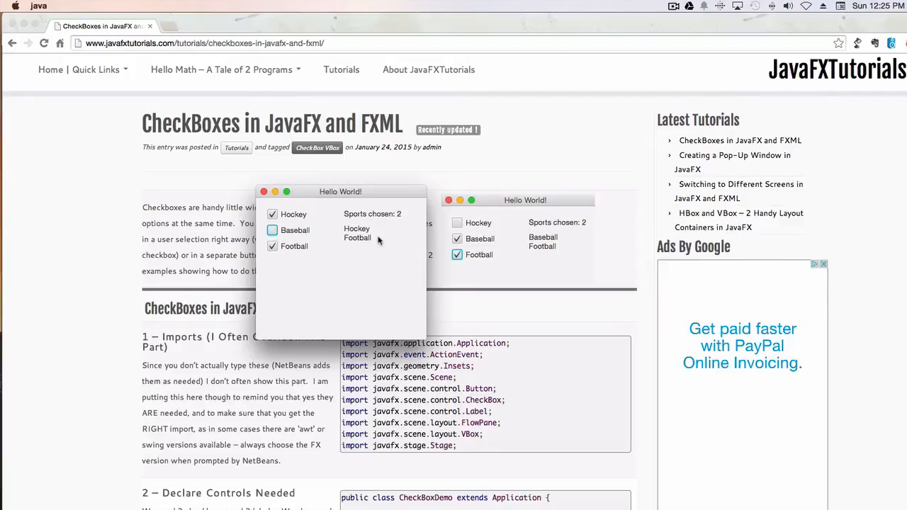
left_click(272, 246)
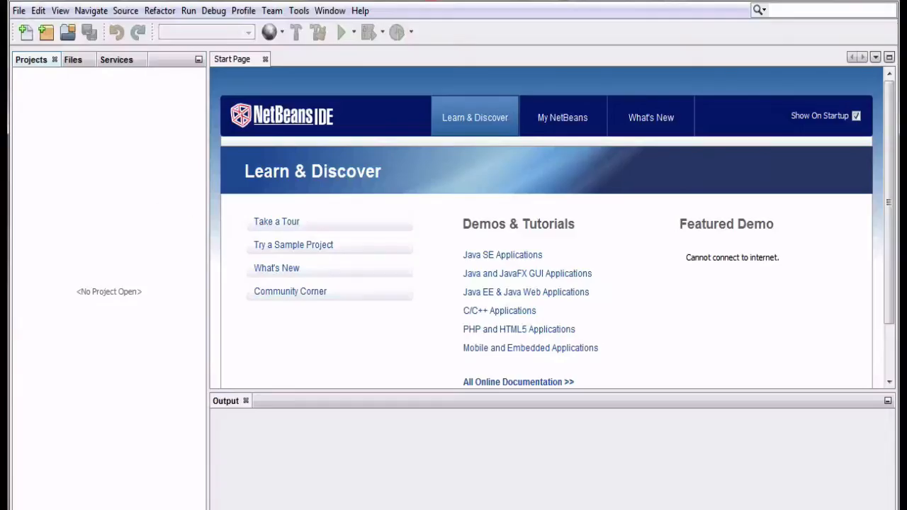
- Create a JavaFX Application project named SomeThingFX
left_click(18, 10)
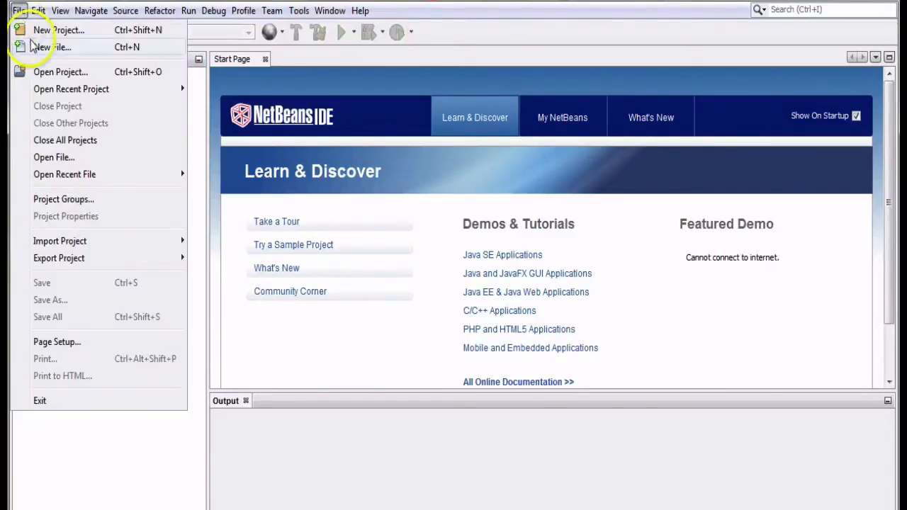
left_click(59, 30)
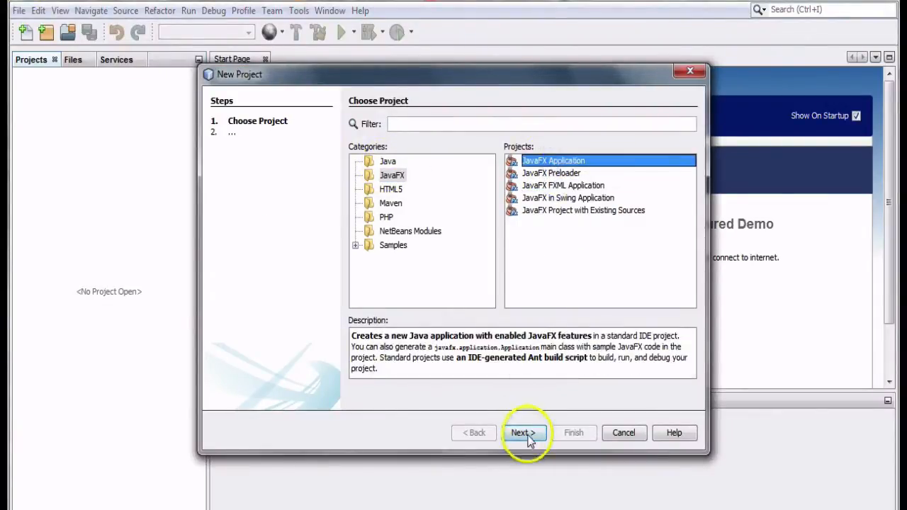
left_click(524, 433)
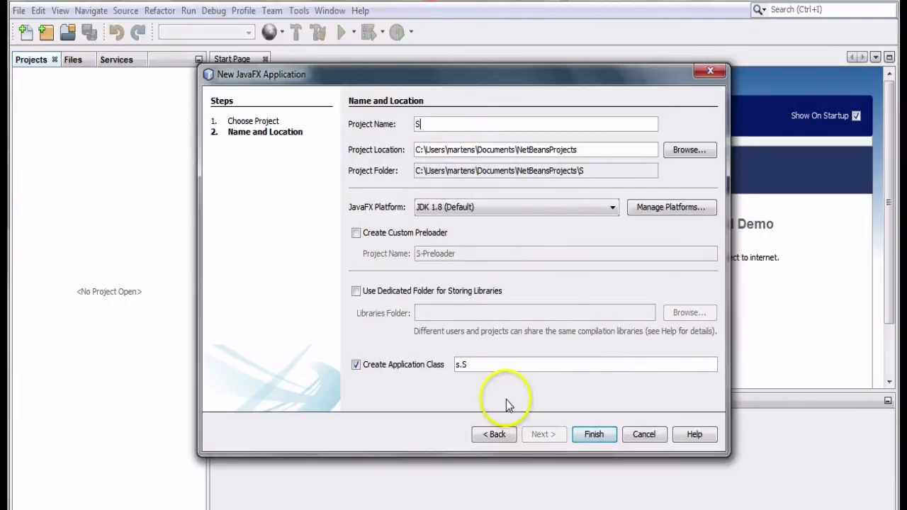
type("omeThing")
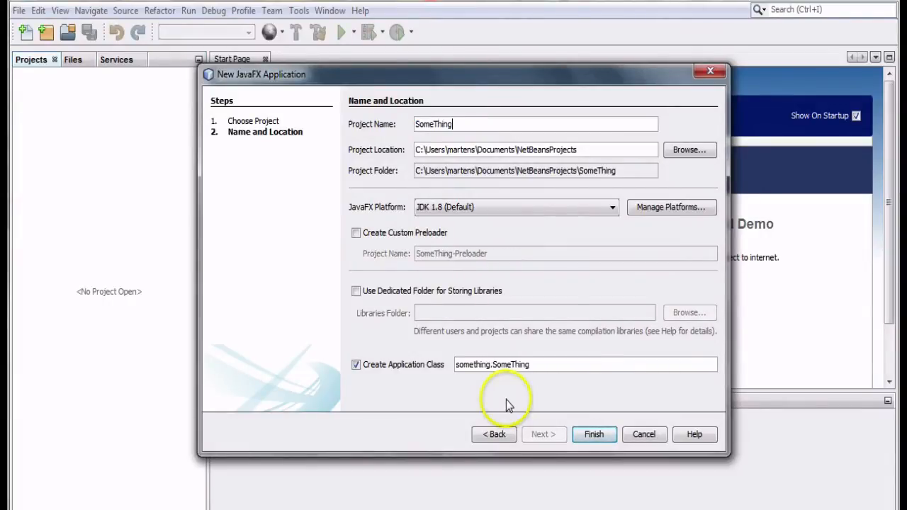
type("FX")
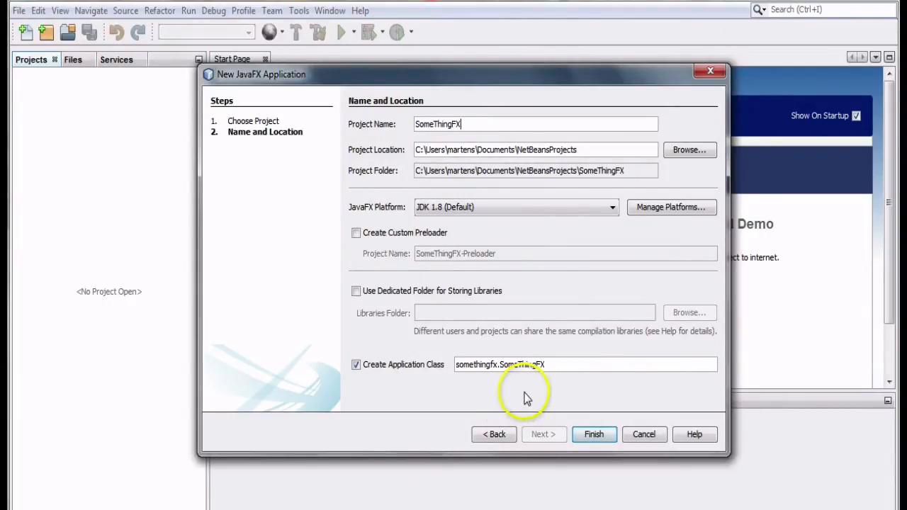
left_click(593, 434)
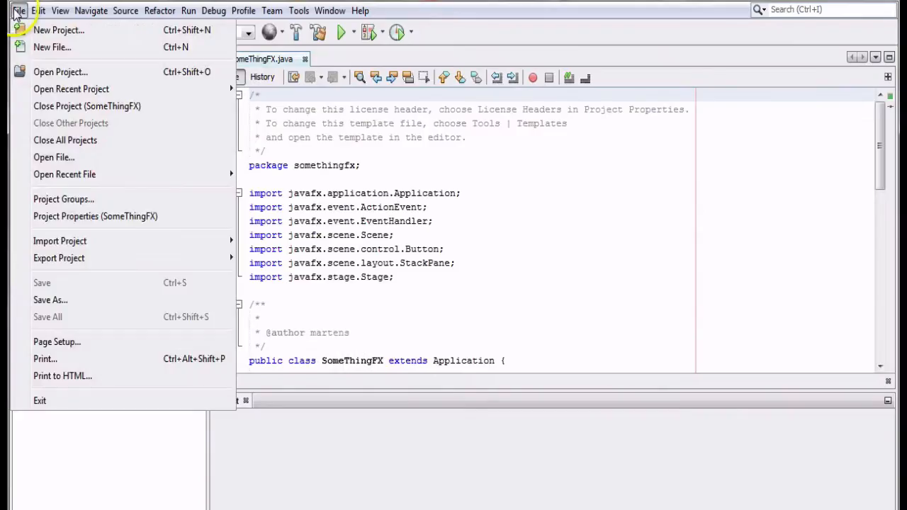
- Create a JavaFX FXML Application project named SomeThingFXML
left_click(58, 30)
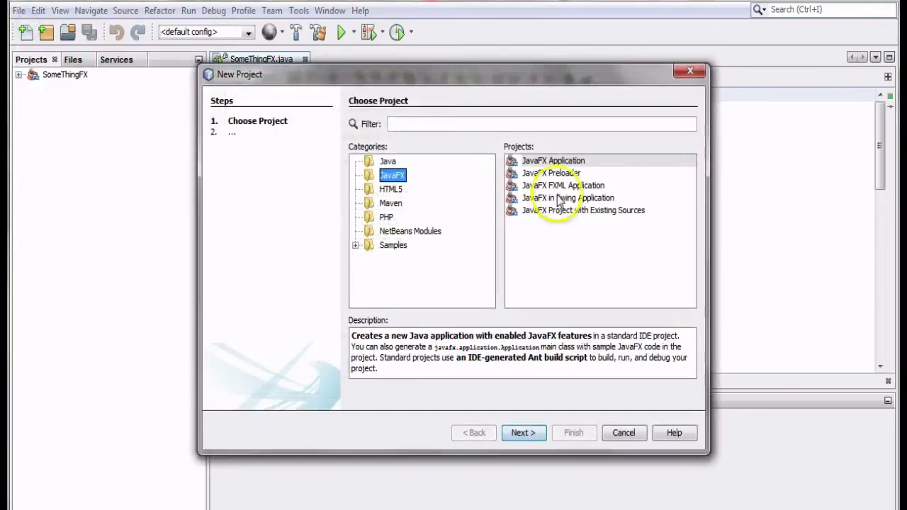
left_click(562, 185)
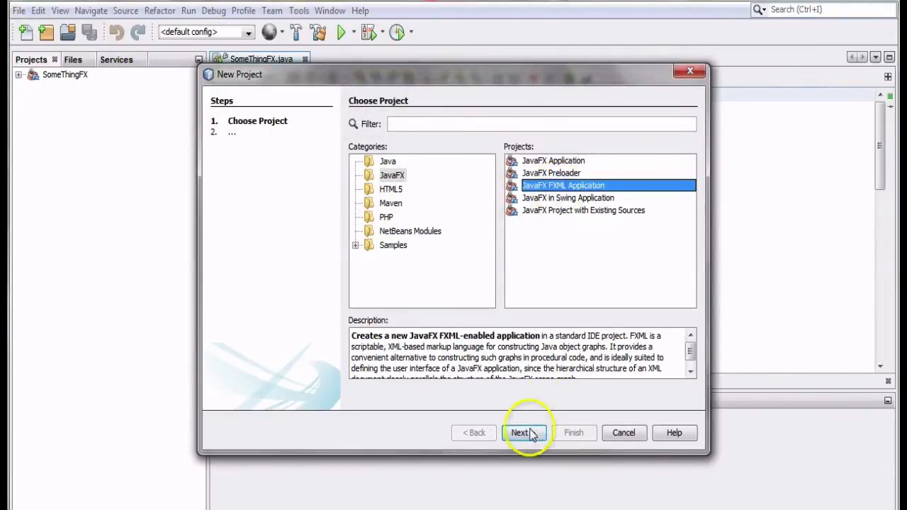
left_click(520, 433)
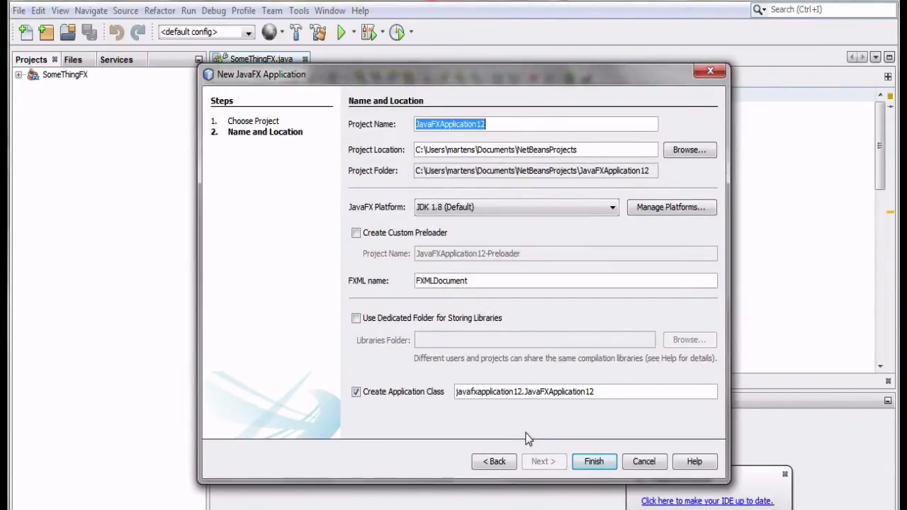
type("SomThingFXML")
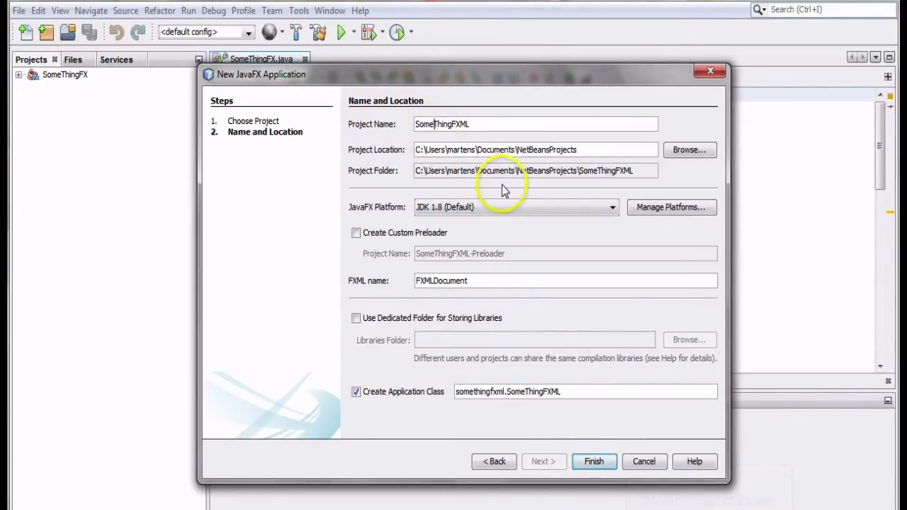
left_click(594, 461)
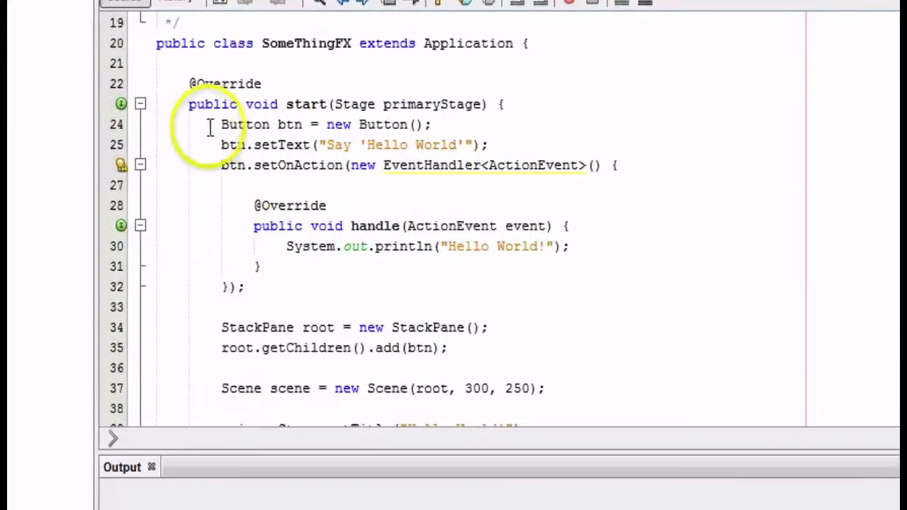
- Delete the sample 'Say Hello World' Button and its setOnAction handler from start()
left_click_drag(220, 124, 245, 287)
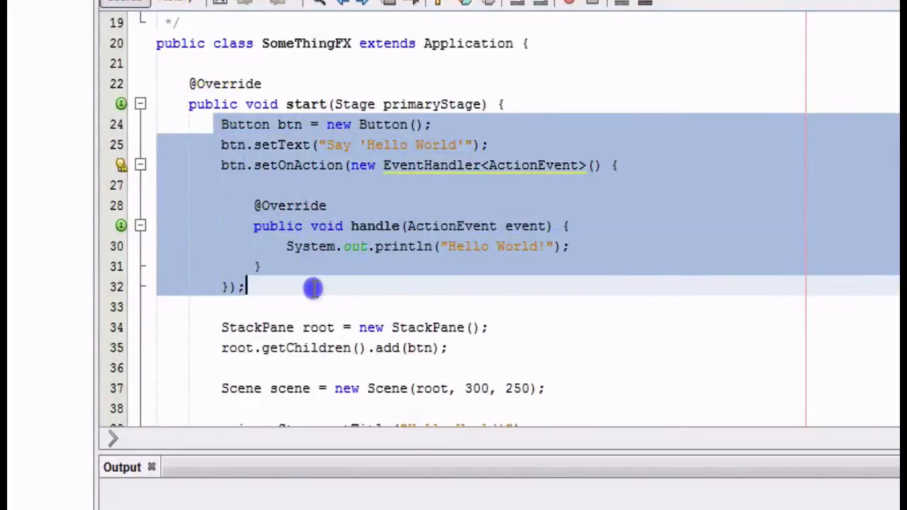
key("Delete")
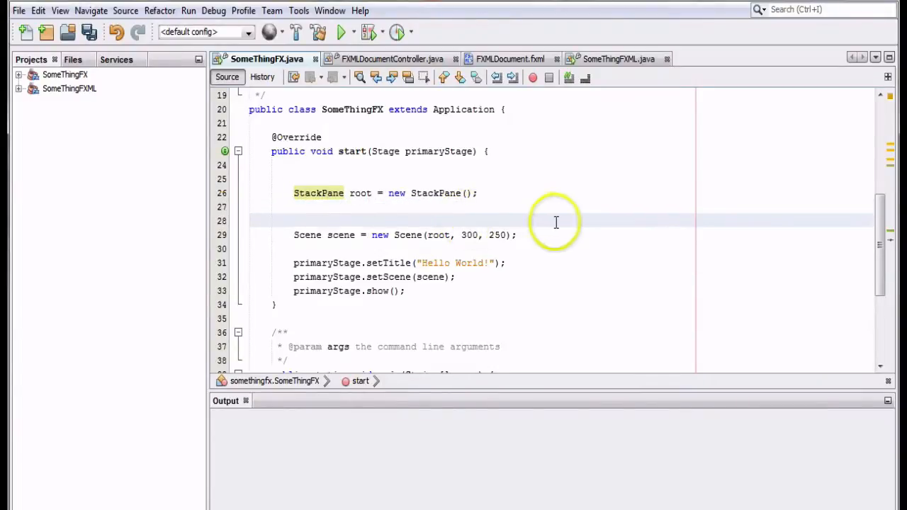
scroll("down", 3)
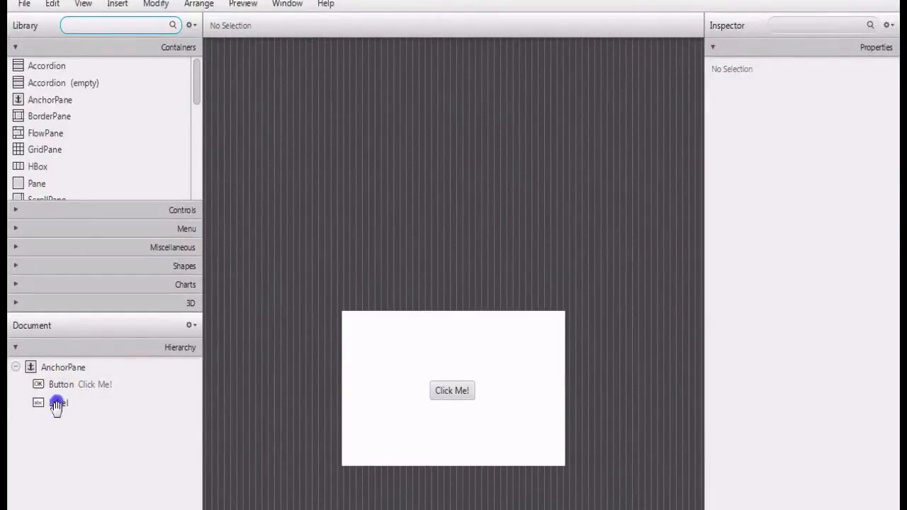
- Remove the Click Me! button and label, leaving an empty AnchorPane
left_click(56, 403)
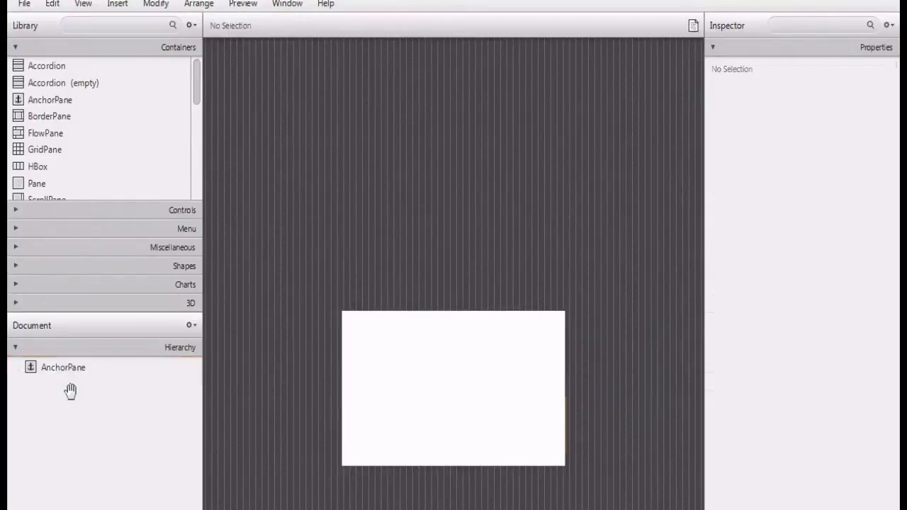
left_click(24, 4)
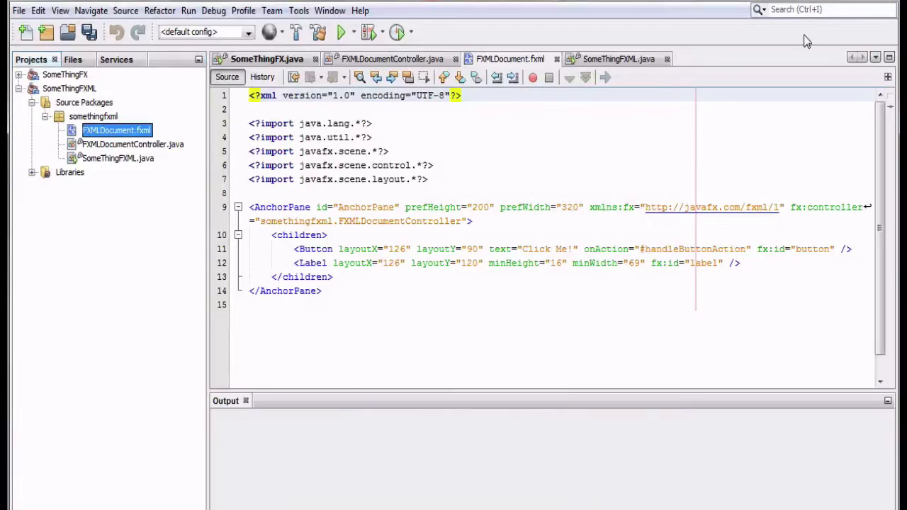
left_click(392, 58)
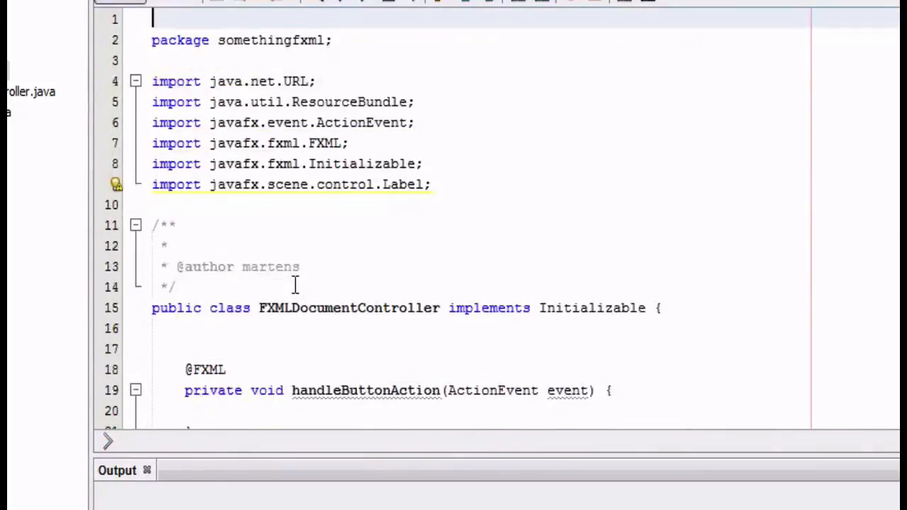
left_click(355, 7)
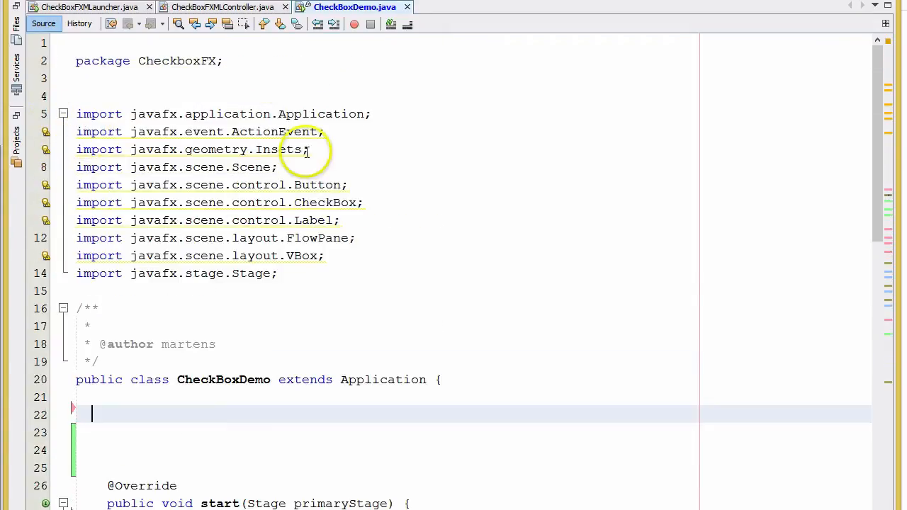
mouse_move(322, 252)
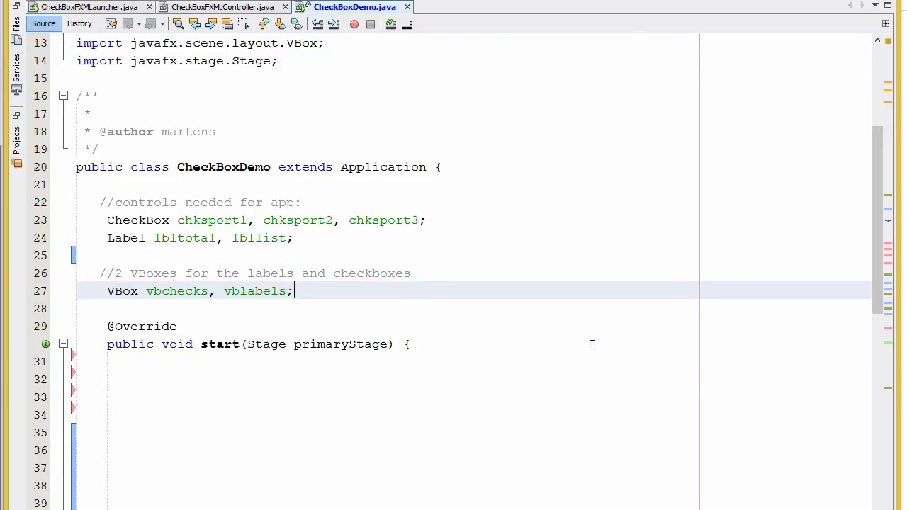
- Declare CheckBox, Label and VBox fields and build vbchecks with spacing 10, padding 20
scroll("down", 3)
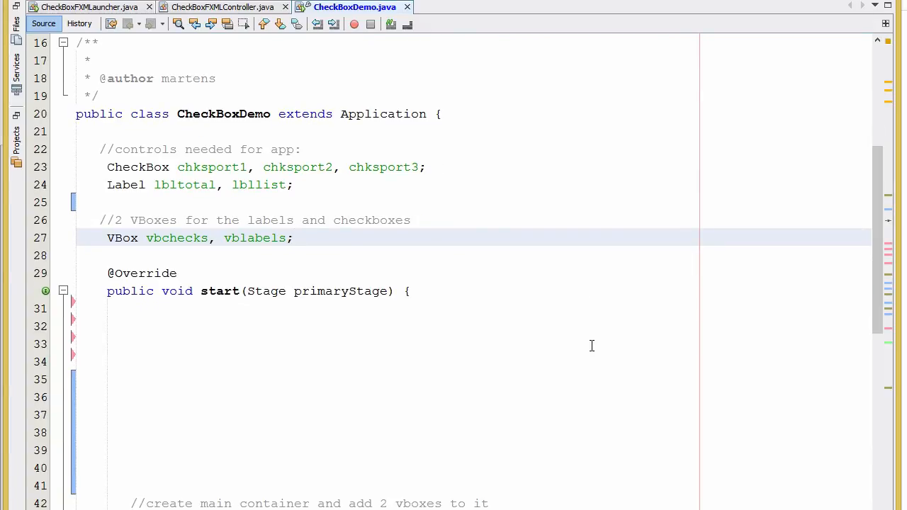
left_click(293, 237)
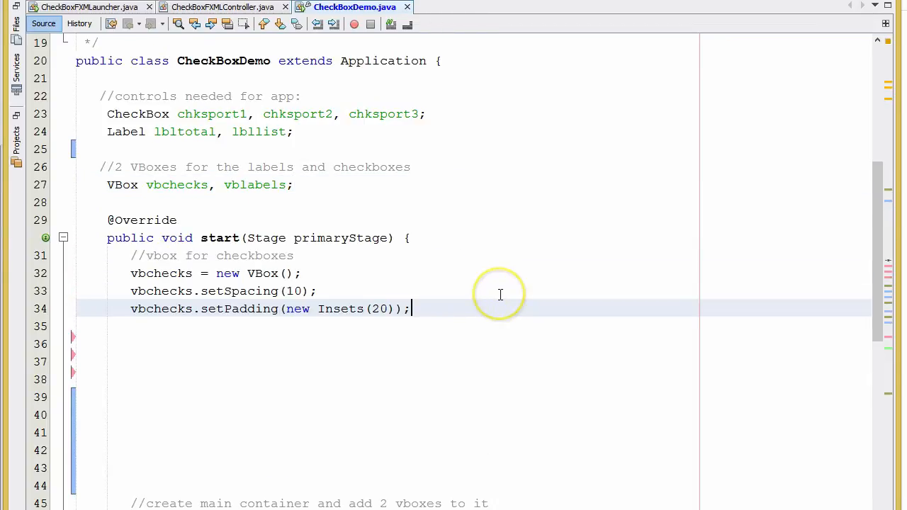
- Add a '//vbox for labels' comment and create vblabels with spacing 10 and padding 20
scroll("down", 3)
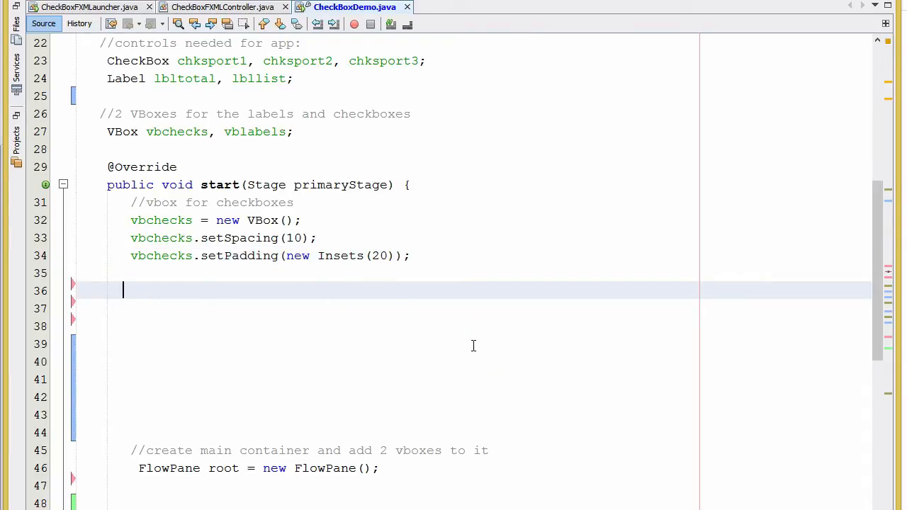
type("//vbox for labels")
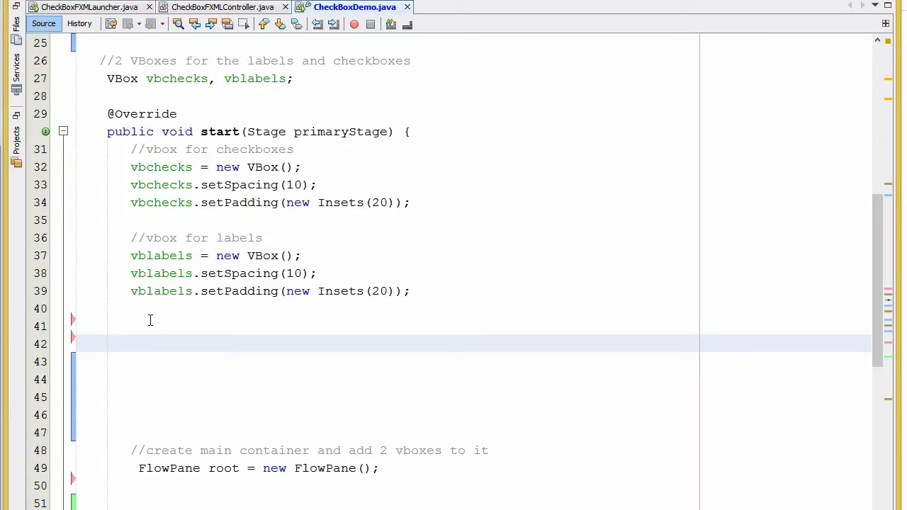
left_click(149, 320)
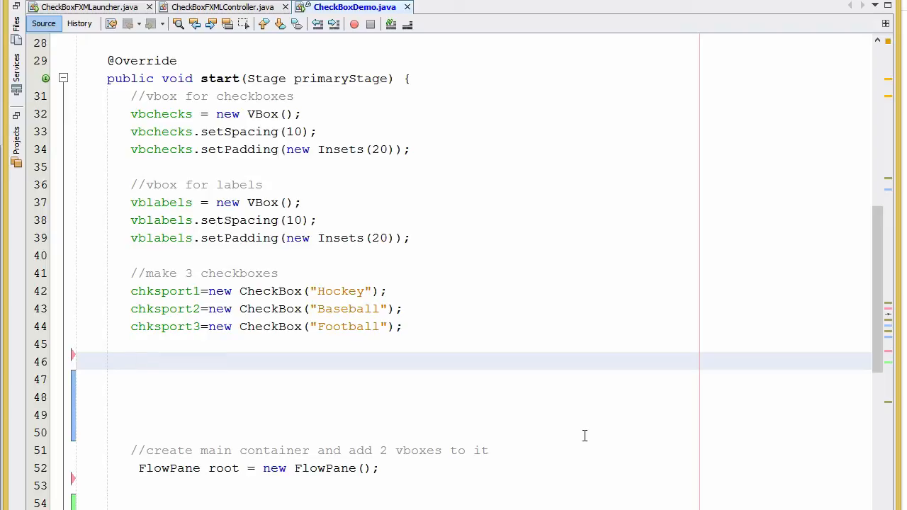
- Create Hockey, Baseball, Football checkboxes and two labels, filling VBoxes and wiring handleButtonAction
type("//make 2 labels")
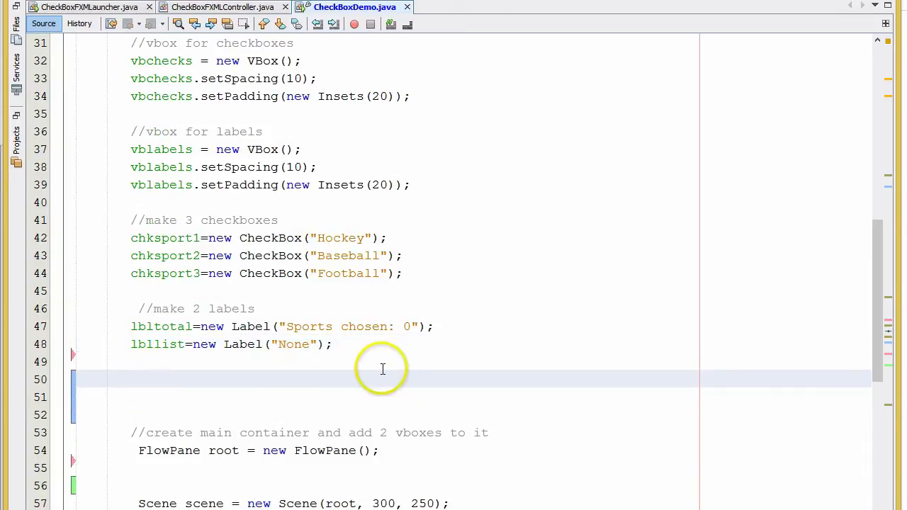
left_click(131, 379)
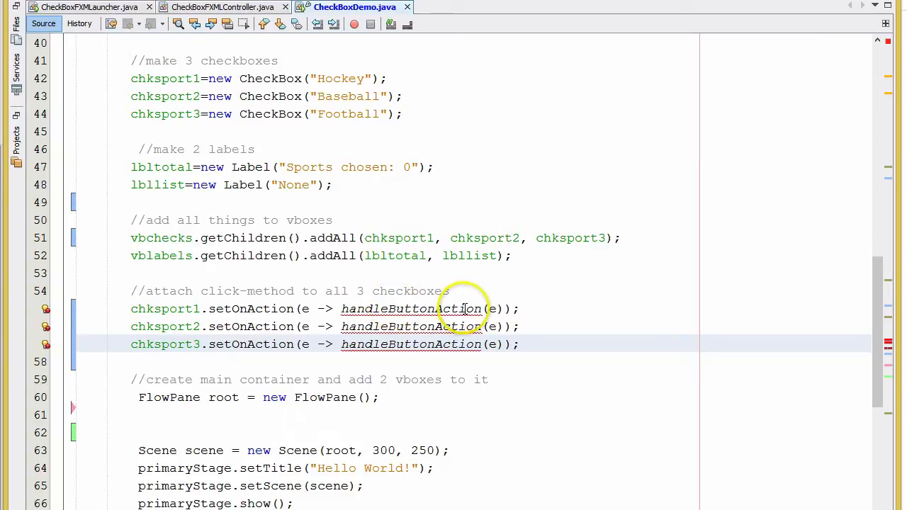
double_click(409, 308)
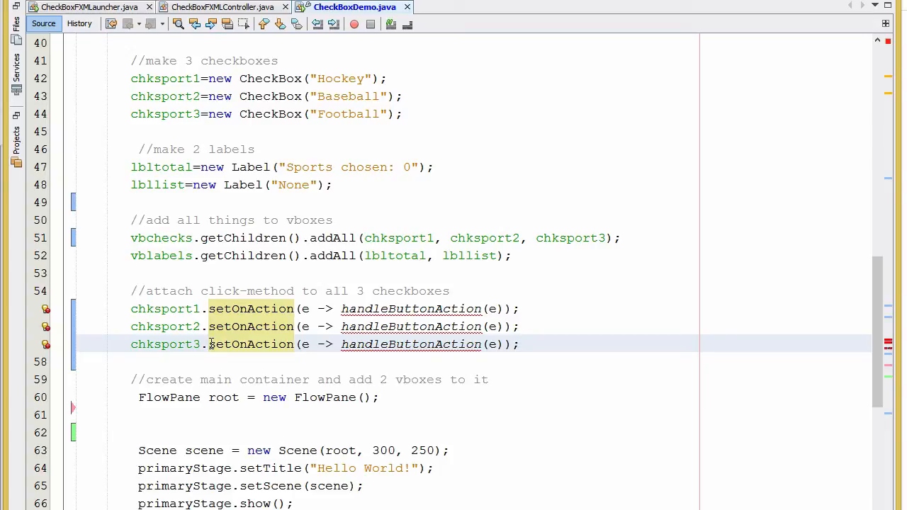
left_click(521, 345)
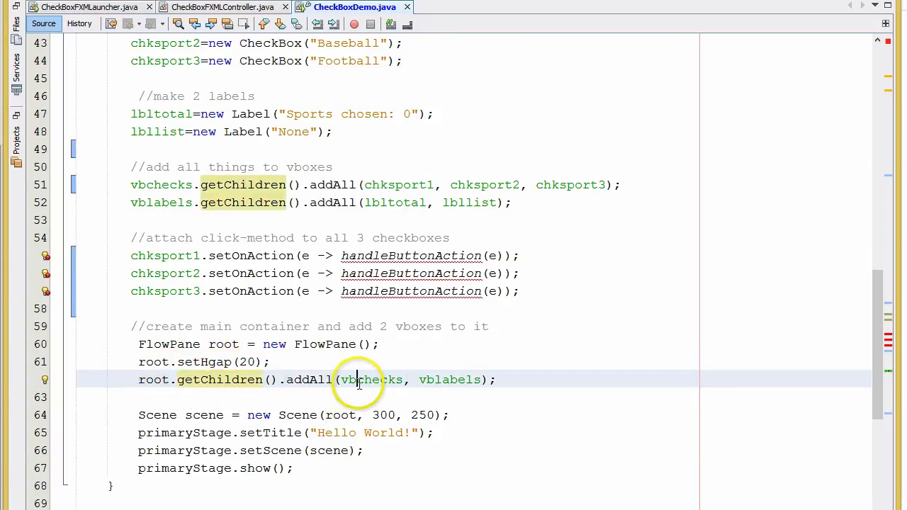
- Give the FlowPane root an Hgap of 20 and add vbchecks and vblabels to it
left_click(450, 379)
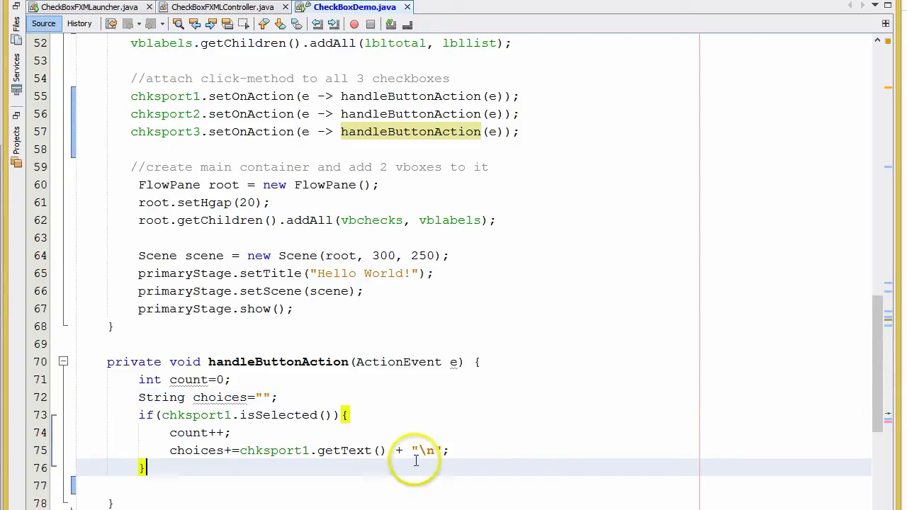
- Finish handleButtonAction with the Baseball and Football isSelected checks and both label setText calls
scroll("down", 3)
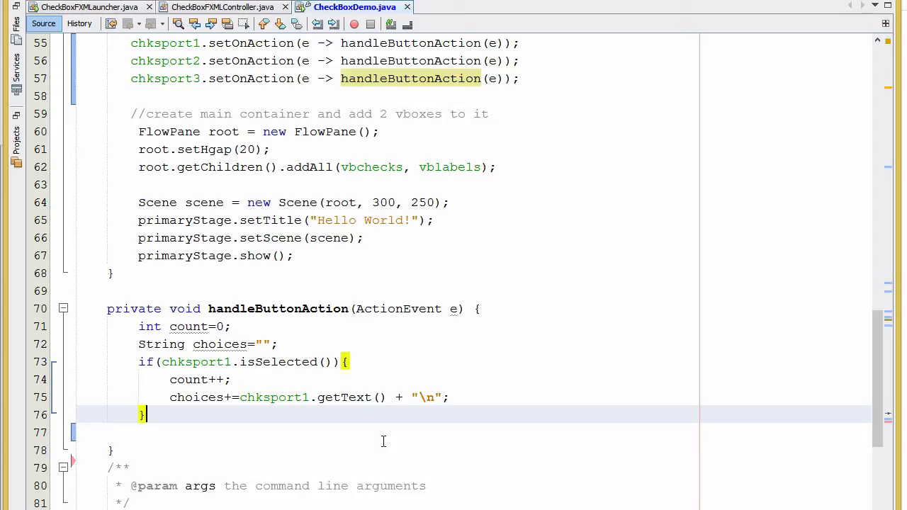
scroll("down", 3)
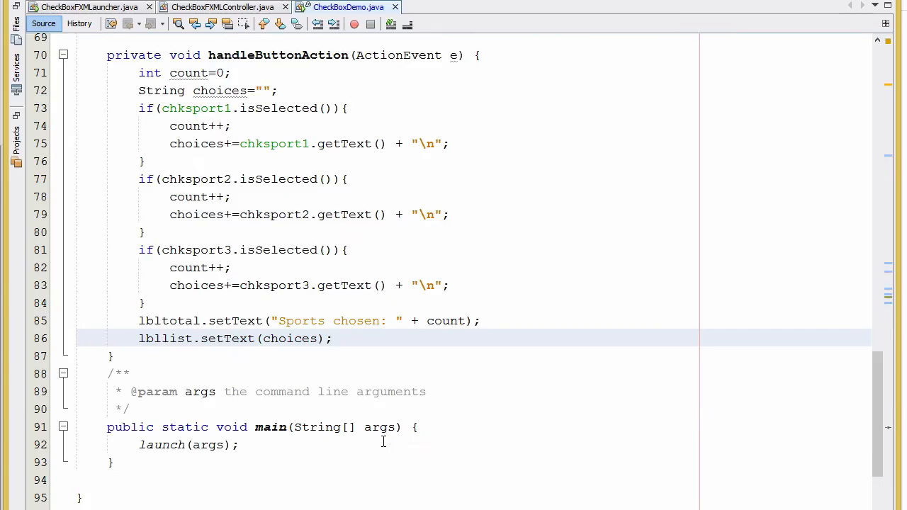
left_click(331, 339)
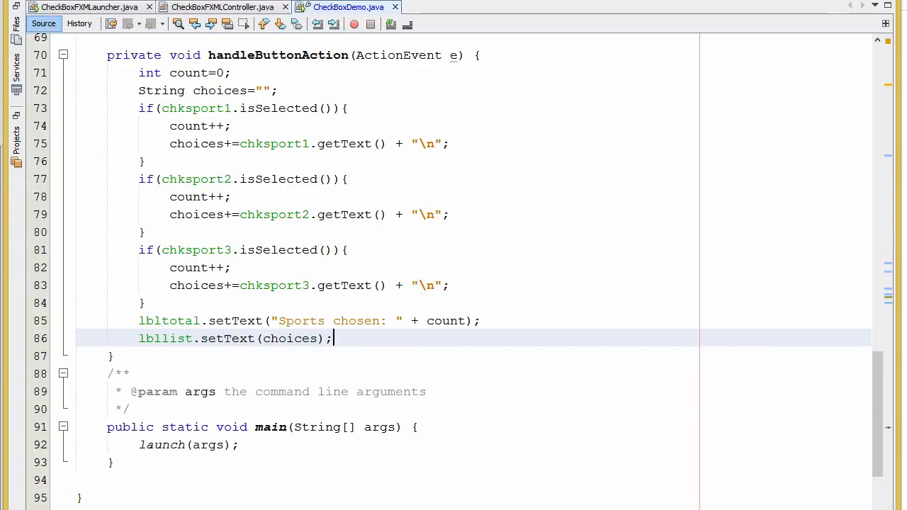
left_click(223, 7)
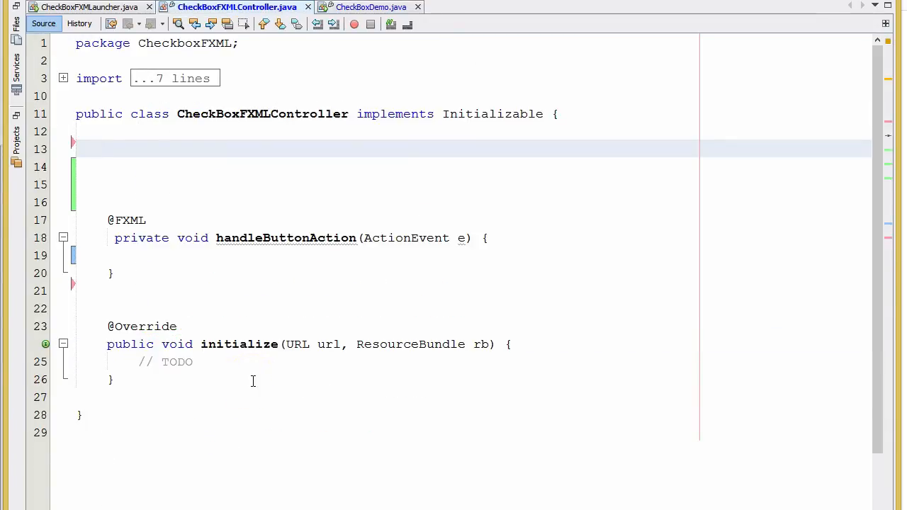
type("@FXML")
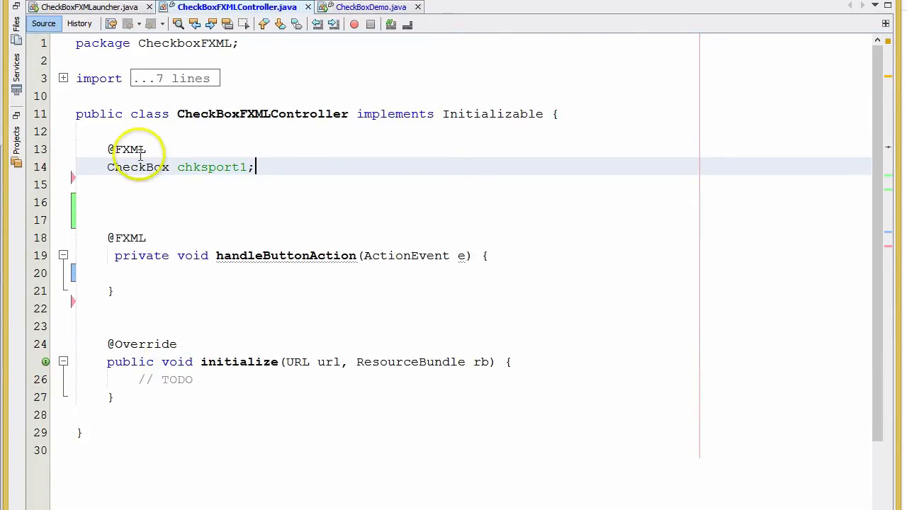
mouse_move(325, 188)
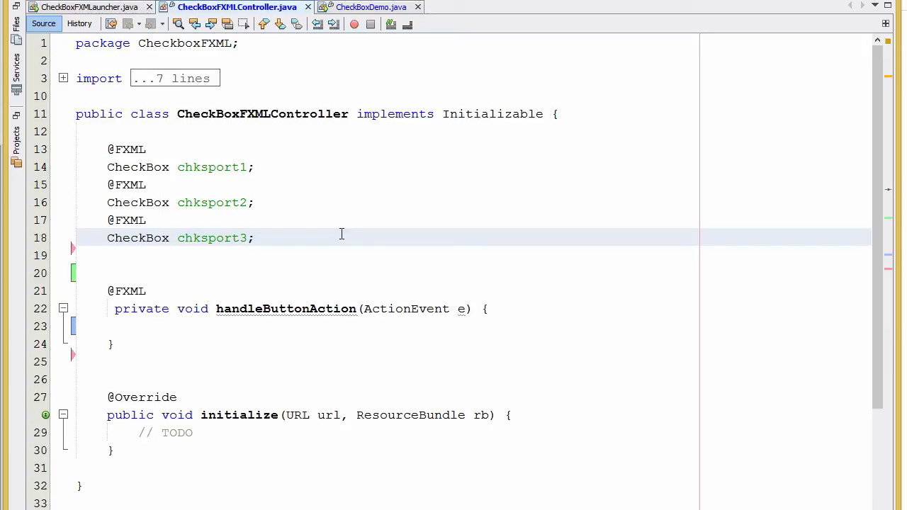
left_click(255, 237)
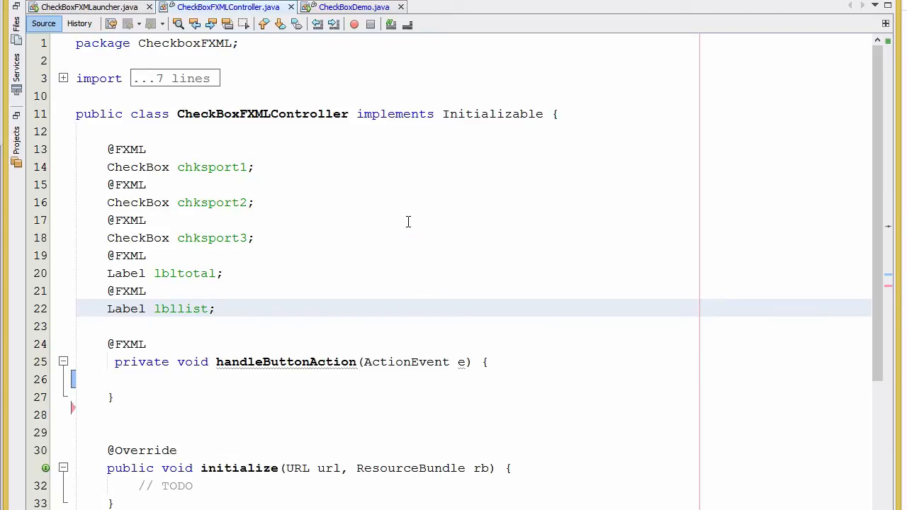
scroll("down", 3)
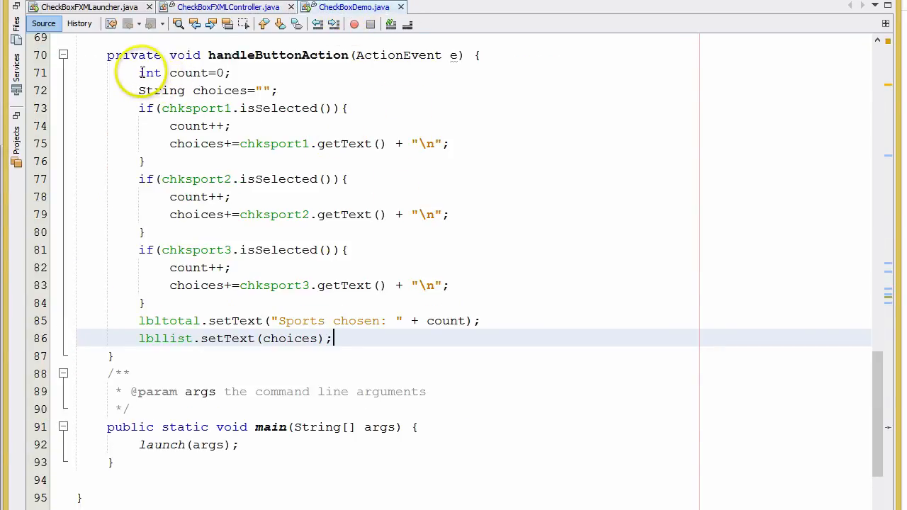
- Copy CheckBoxDemo's handleButtonAction body into the controller's handleButtonAction method
left_click_drag(149, 72, 333, 338)
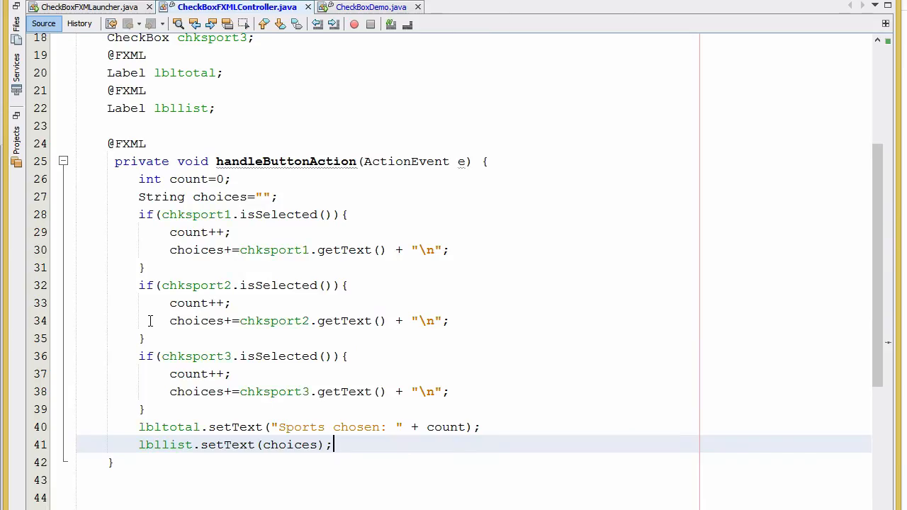
mouse_move(325, 408)
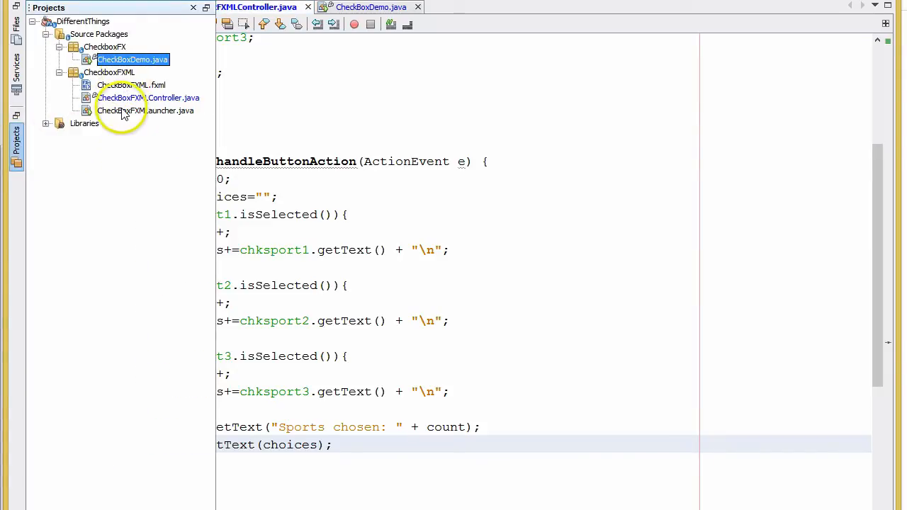
- Expand the CheckboxFXML source files and open CheckBoxFXML.fxml in Scene Builder
left_click(130, 85)
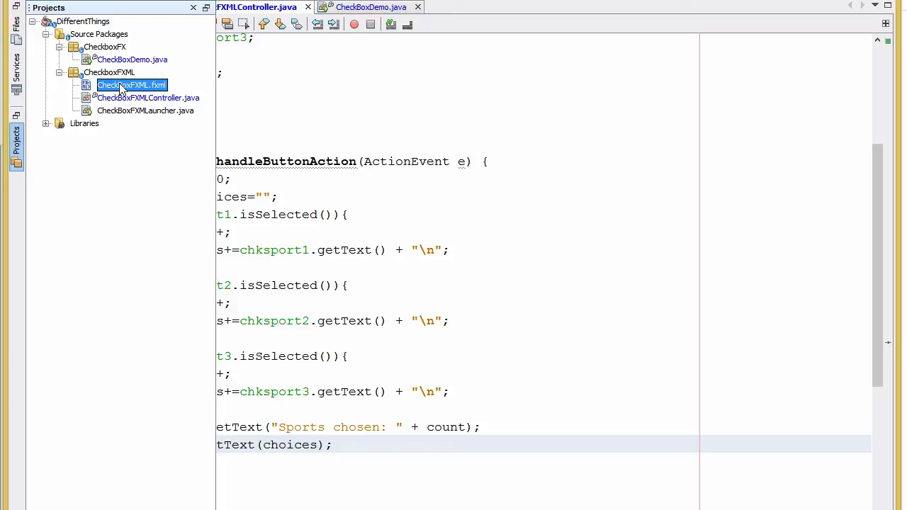
double_click(132, 85)
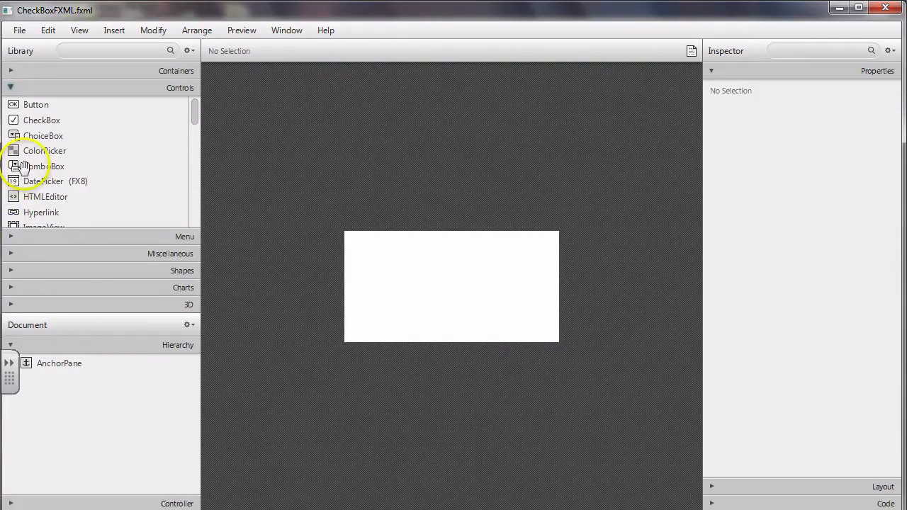
- Place three CheckBox controls and a Label near the top right of the AnchorPane
left_click_drag(41, 120, 383, 241)
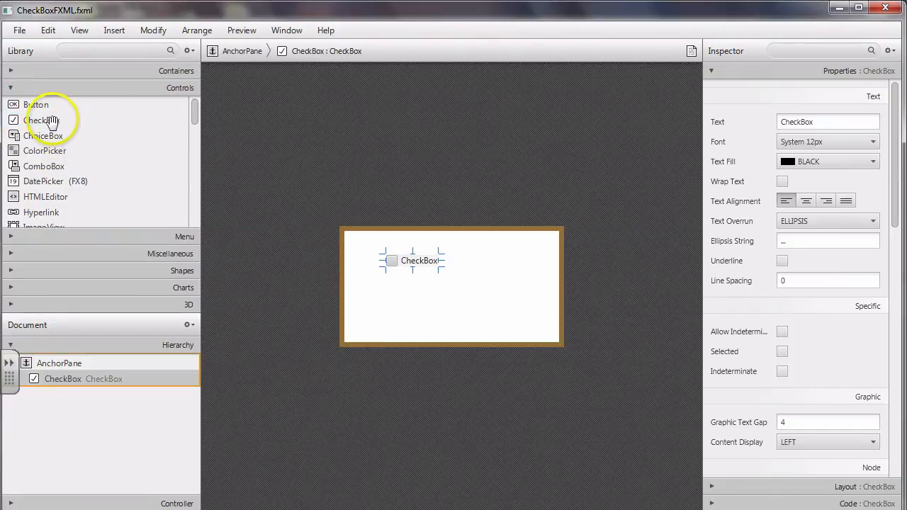
left_click_drag(41, 119, 451, 286)
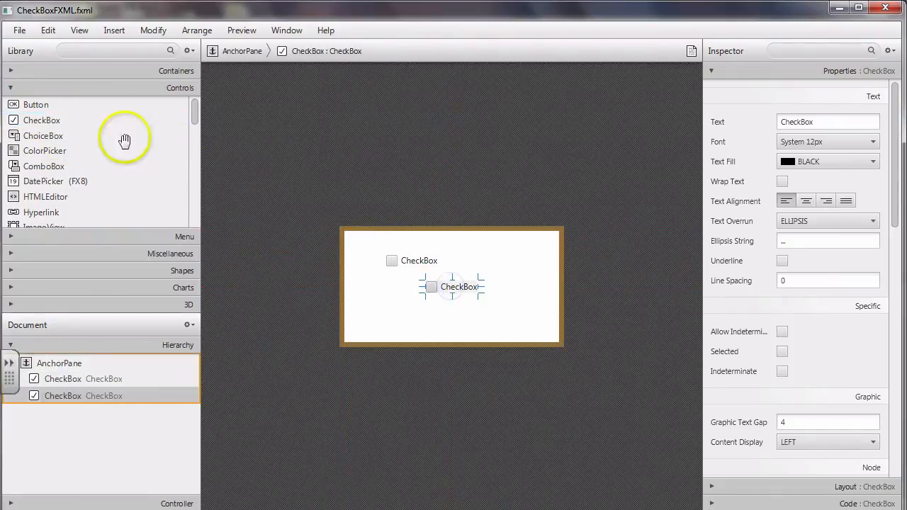
left_click_drag(452, 287, 401, 311)
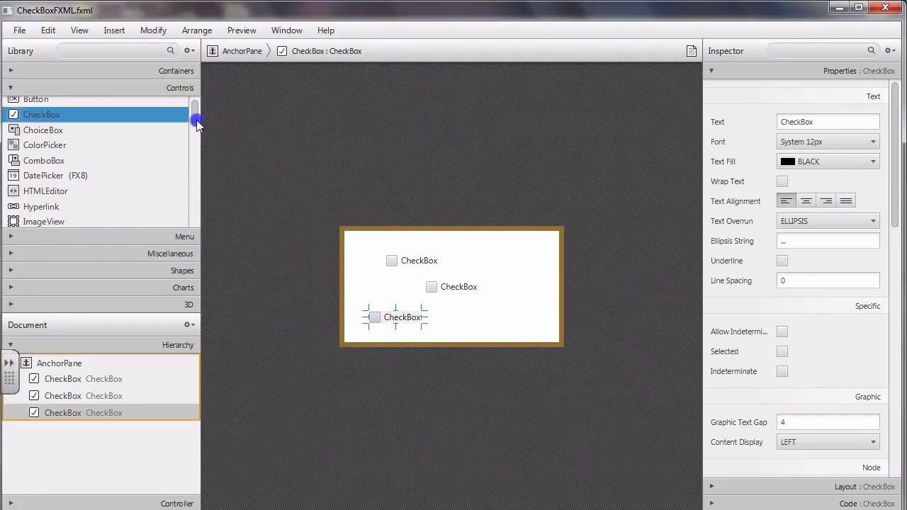
scroll("down", 3)
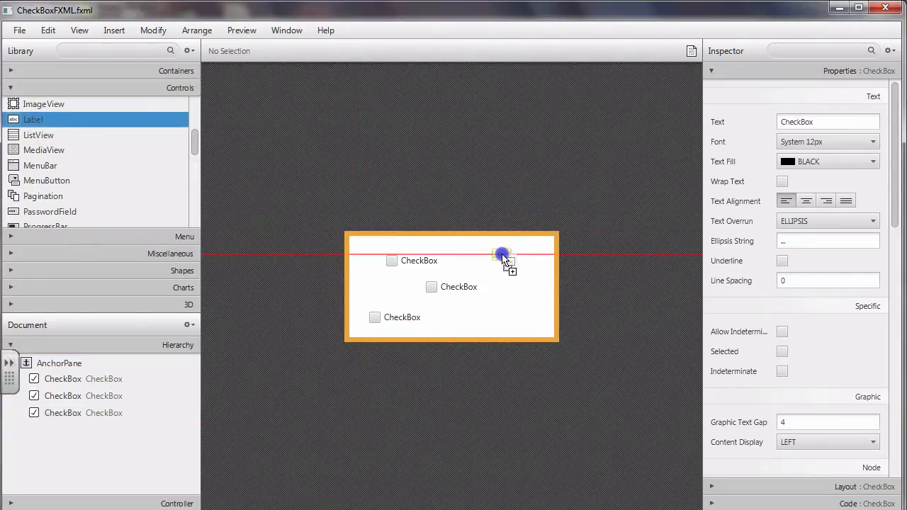
left_click_drag(33, 119, 501, 255)
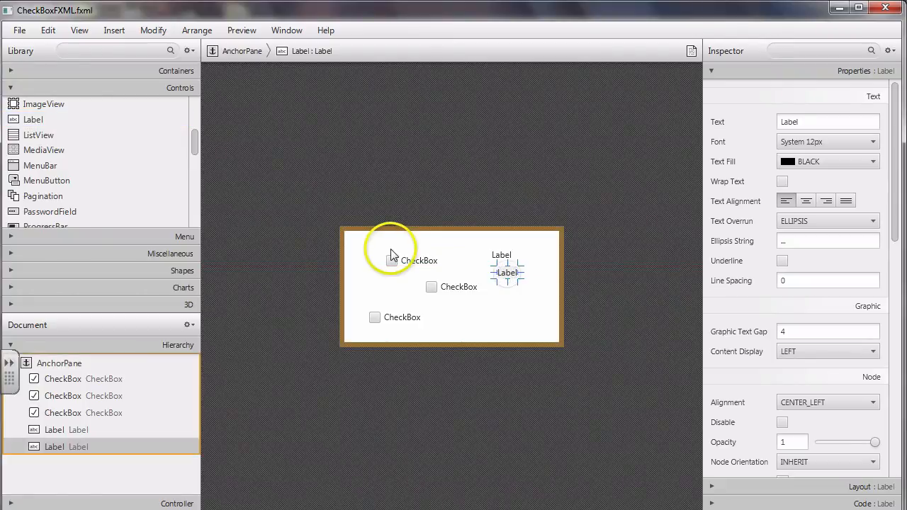
- Set the three checkboxes' Text properties to Hockey, Baseball and Football
left_click(420, 260)
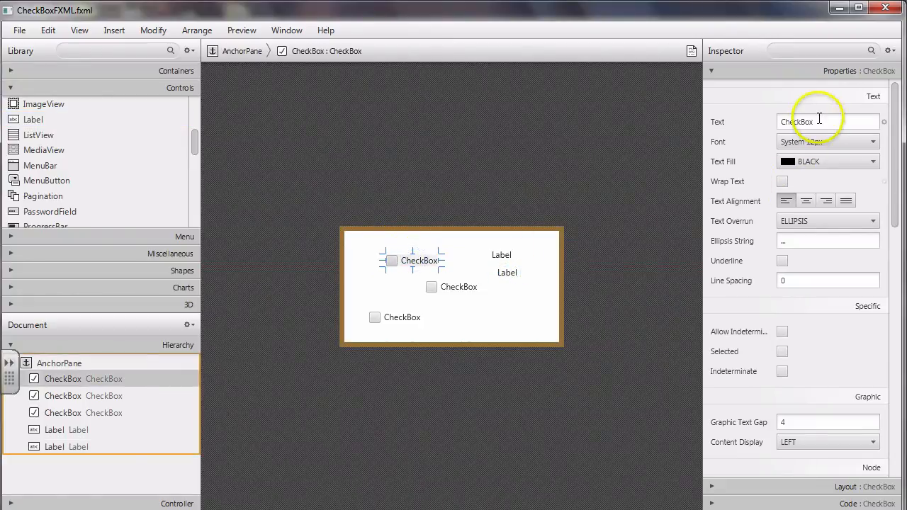
triple_click(828, 121)
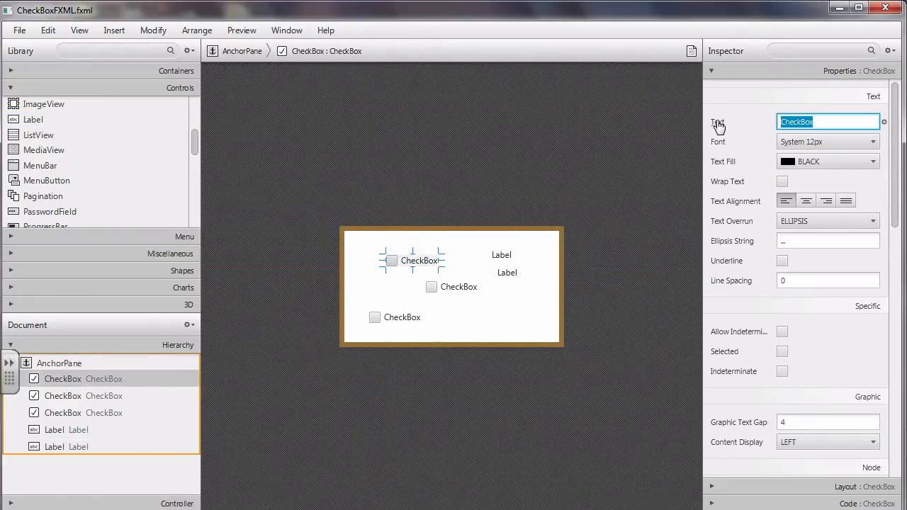
type("Hockey")
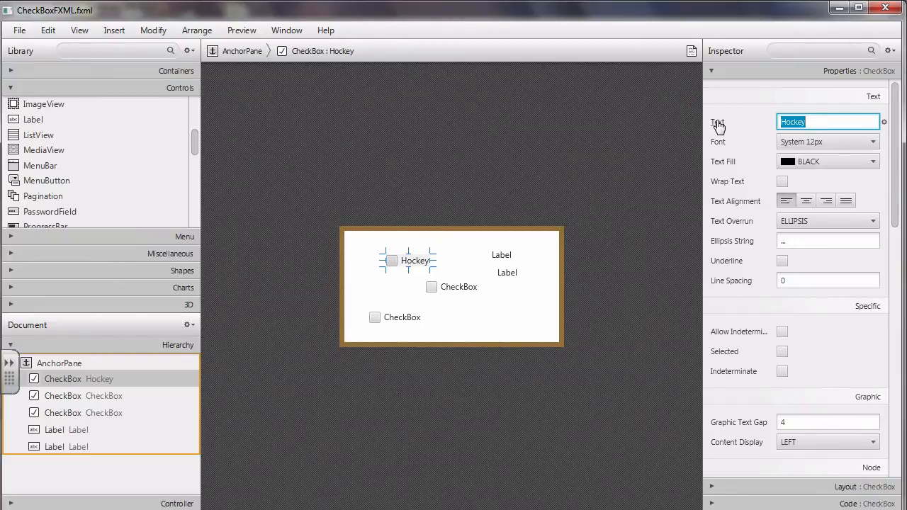
left_click(459, 287)
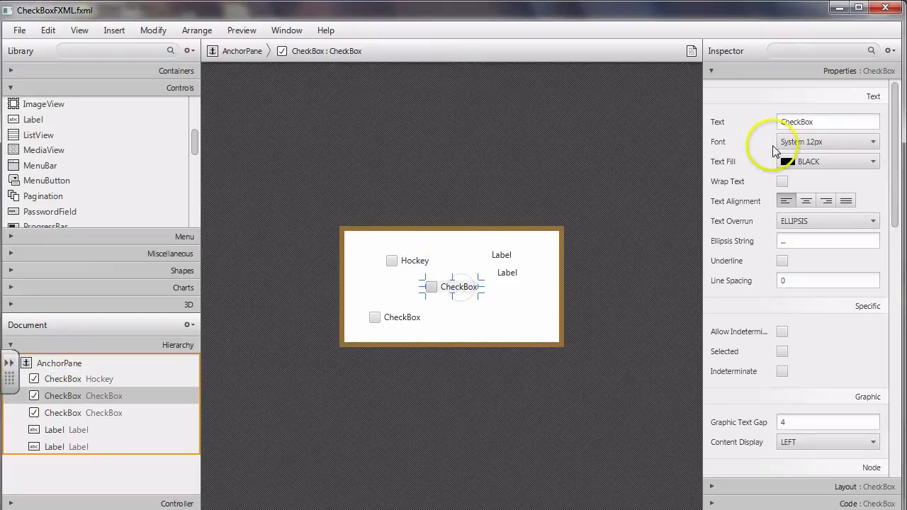
left_click(828, 121)
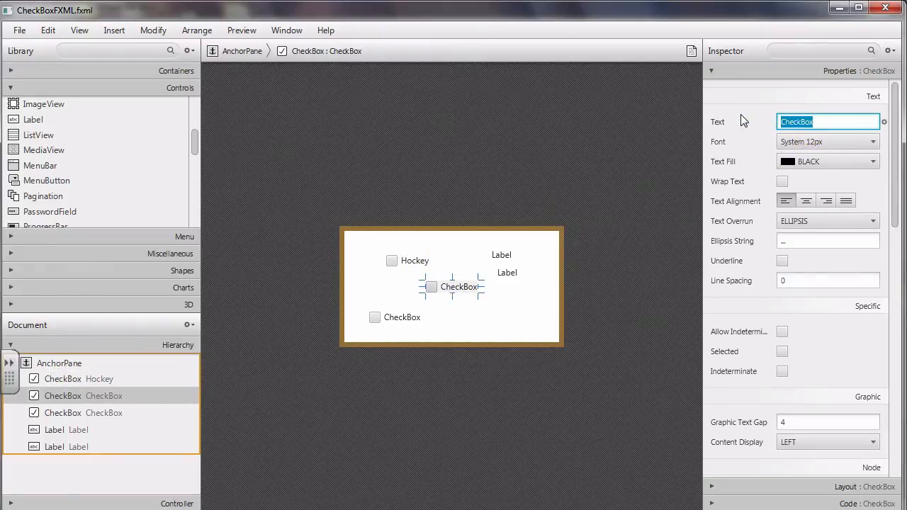
type("Baseba")
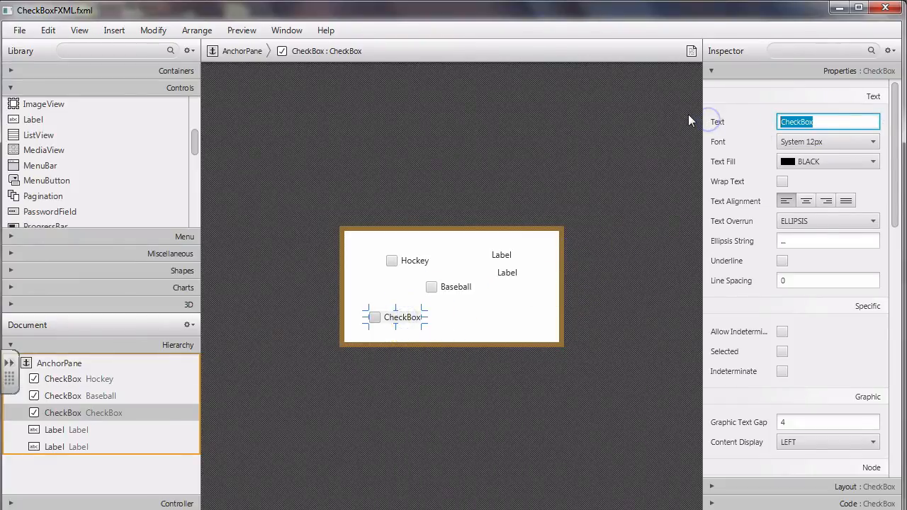
type("Footbal")
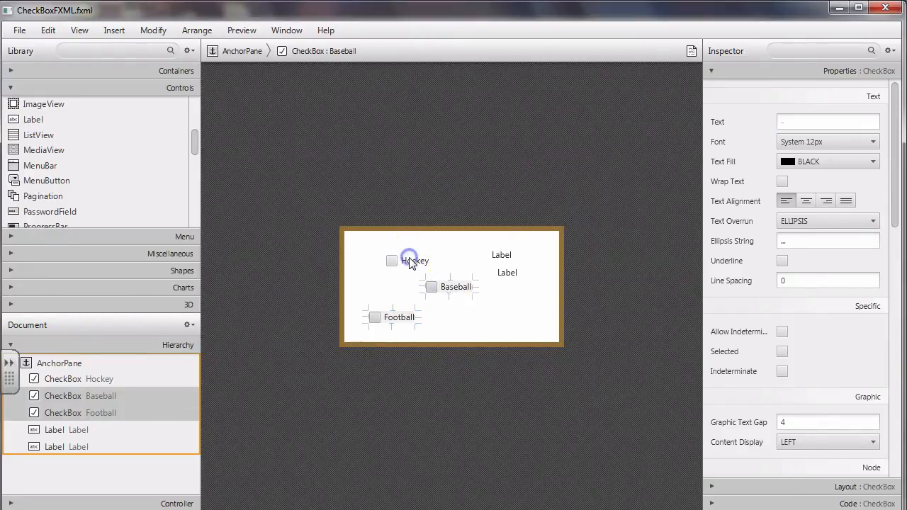
- Wrap the checkboxes in a VBox with padding 20 and spacing 10, moved left
left_click(197, 30)
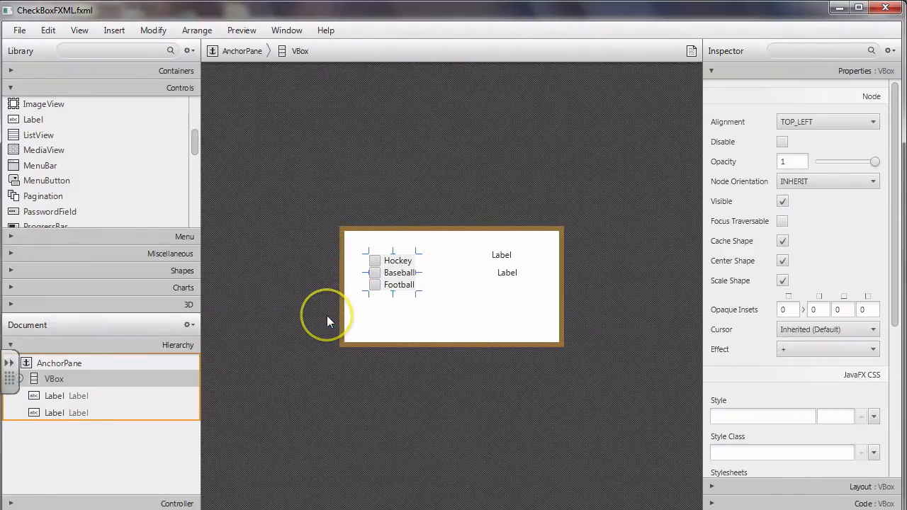
mouse_move(195, 345)
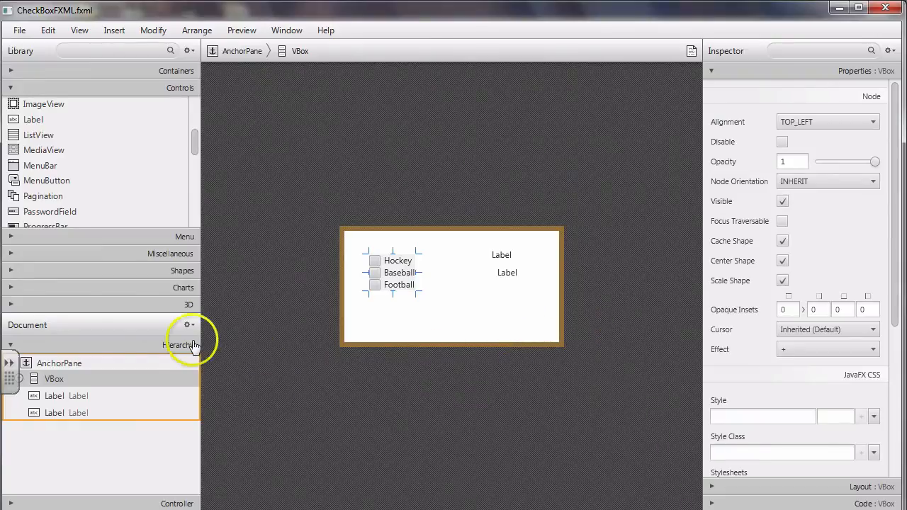
left_click(53, 379)
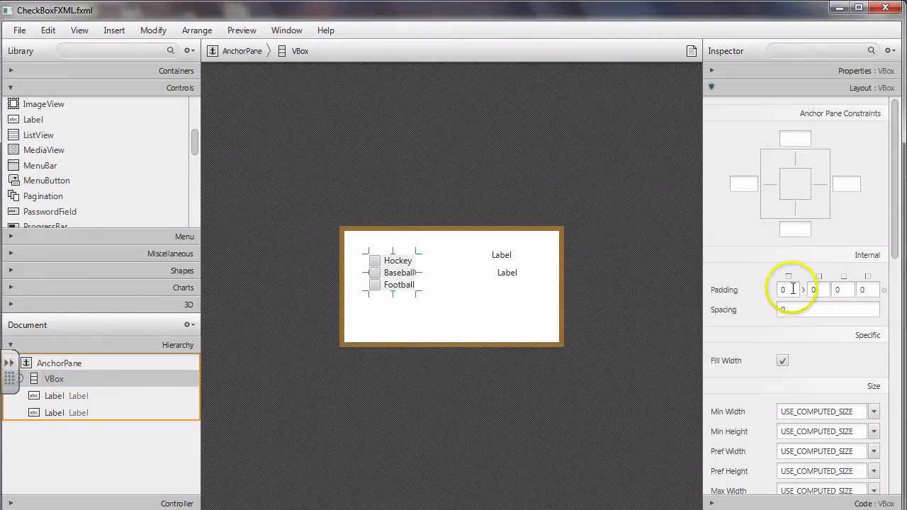
left_click(788, 290)
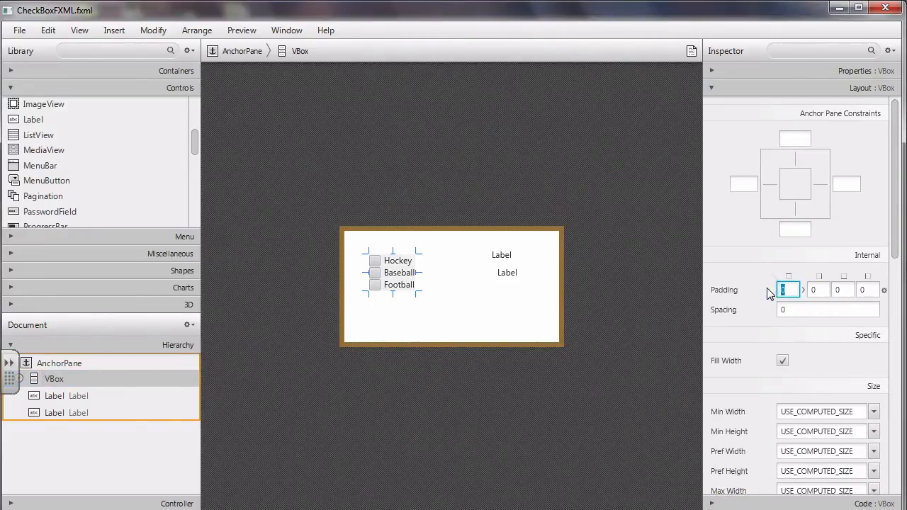
type("20")
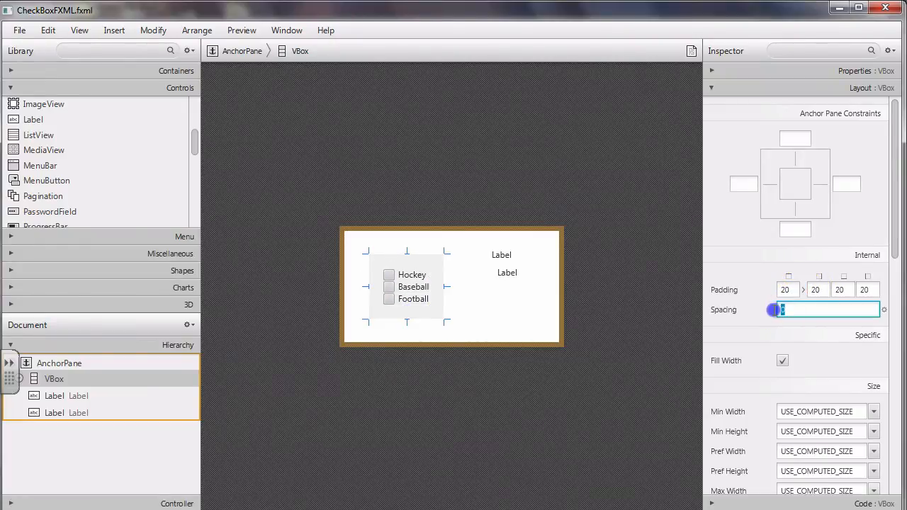
type("10")
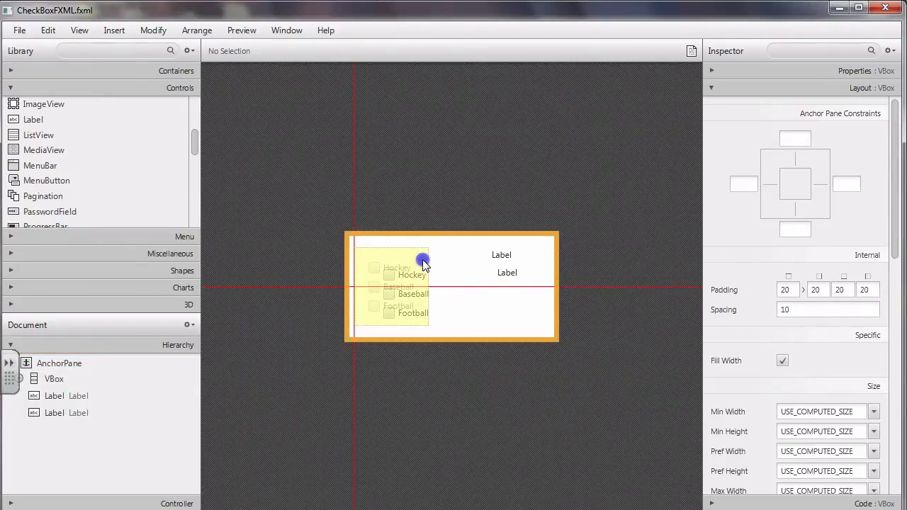
left_click(501, 255)
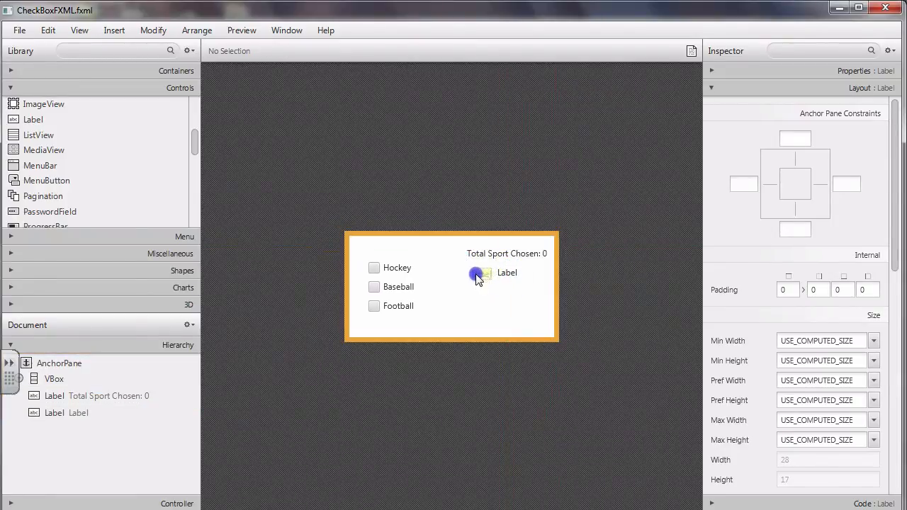
- Select the second label and drag its handles to enlarge it to 105 by 77
left_click(506, 272)
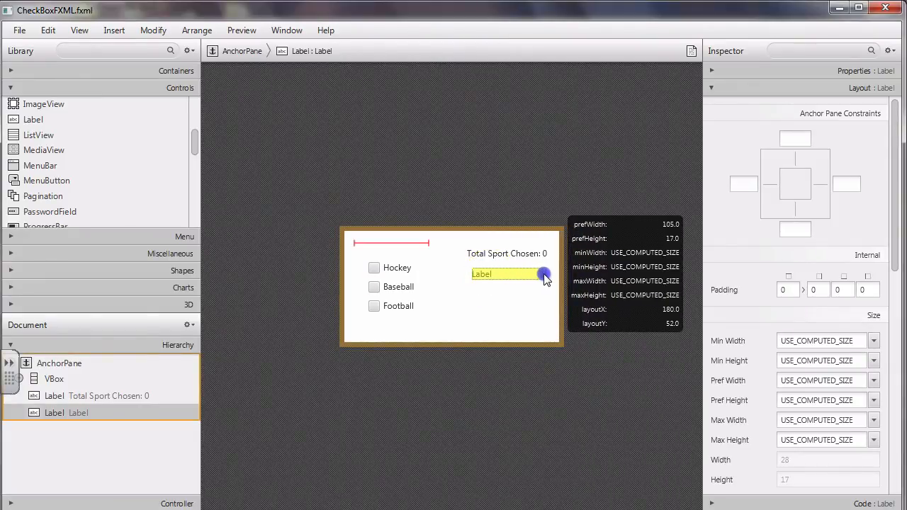
left_click_drag(544, 275, 505, 324)
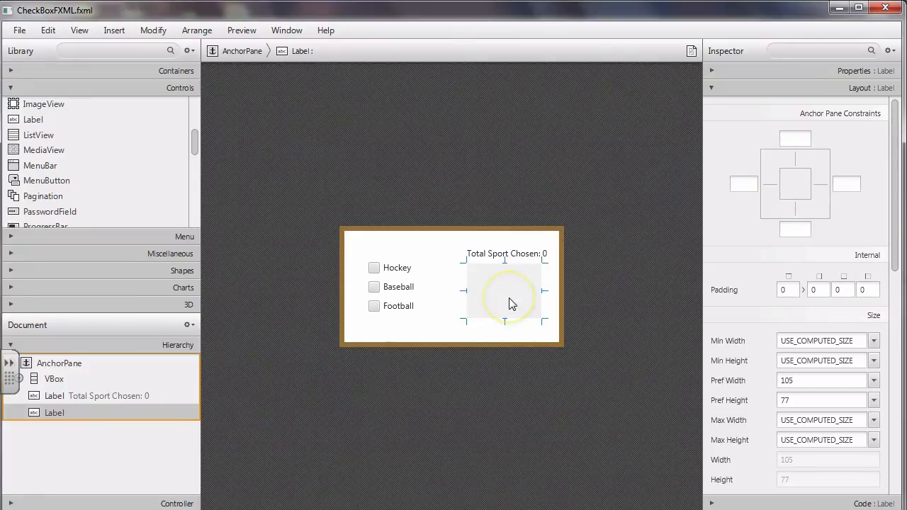
mouse_move(642, 264)
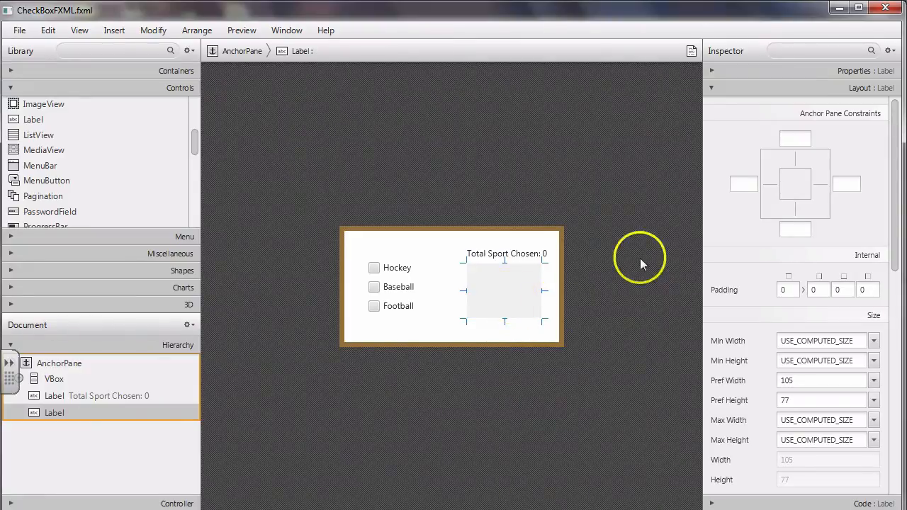
mouse_move(728, 380)
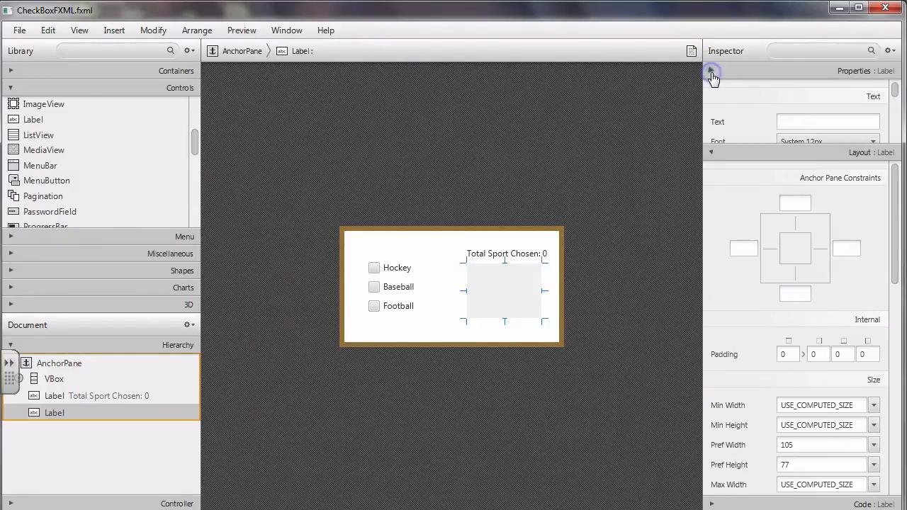
- Add the inline style -fx-border-color #000 to the blank results label
scroll("down", 3)
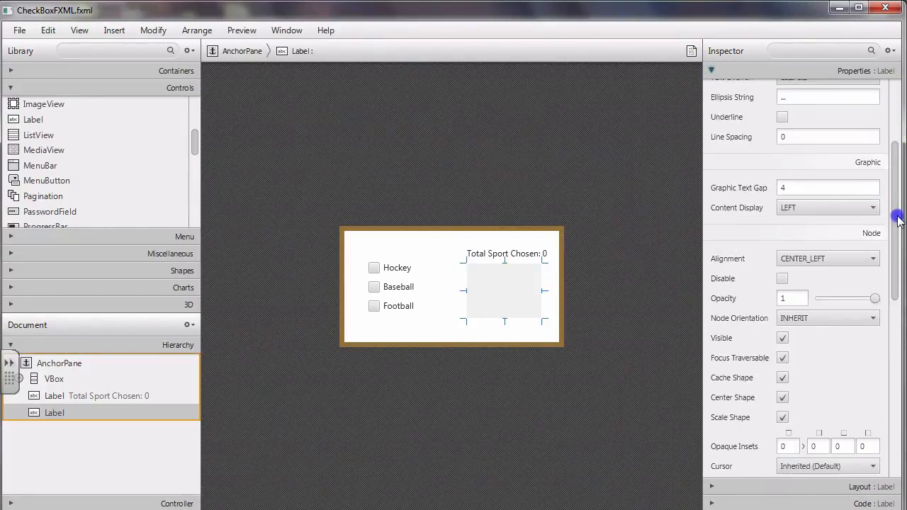
scroll("down", 3)
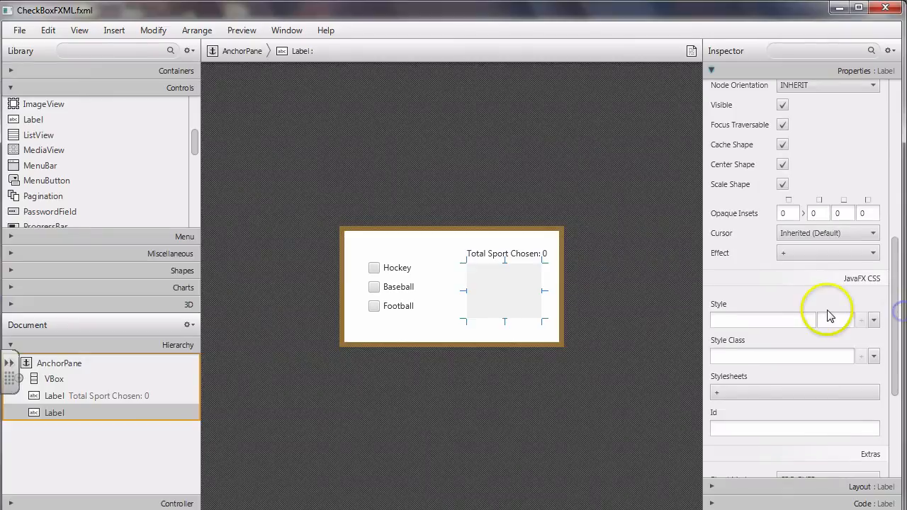
left_click(759, 320)
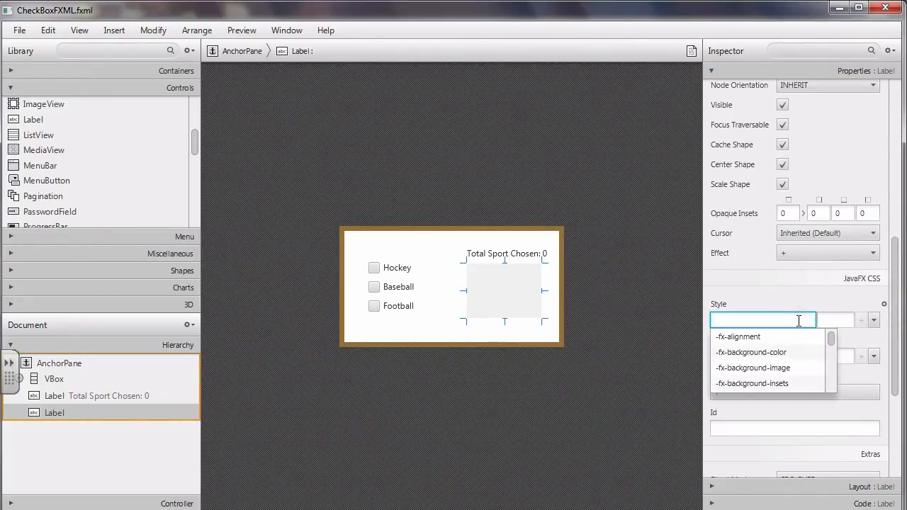
scroll("down", 3)
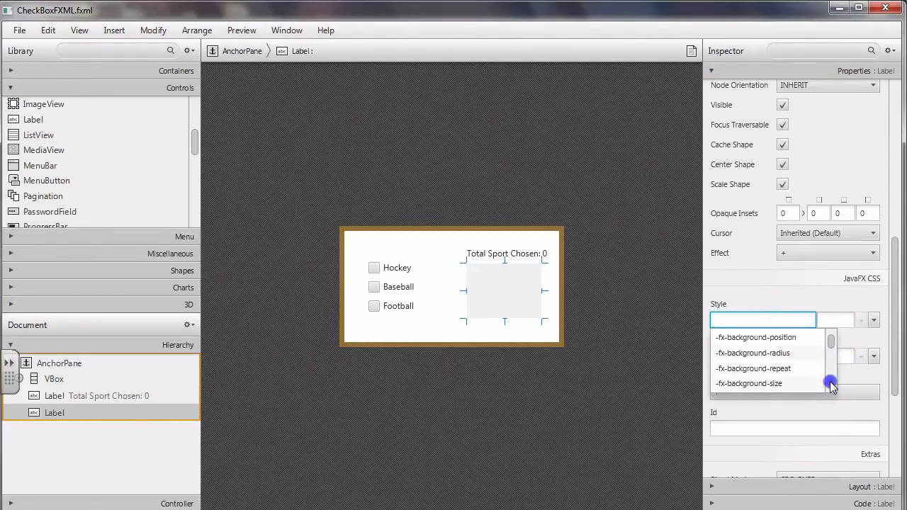
scroll("down", 3)
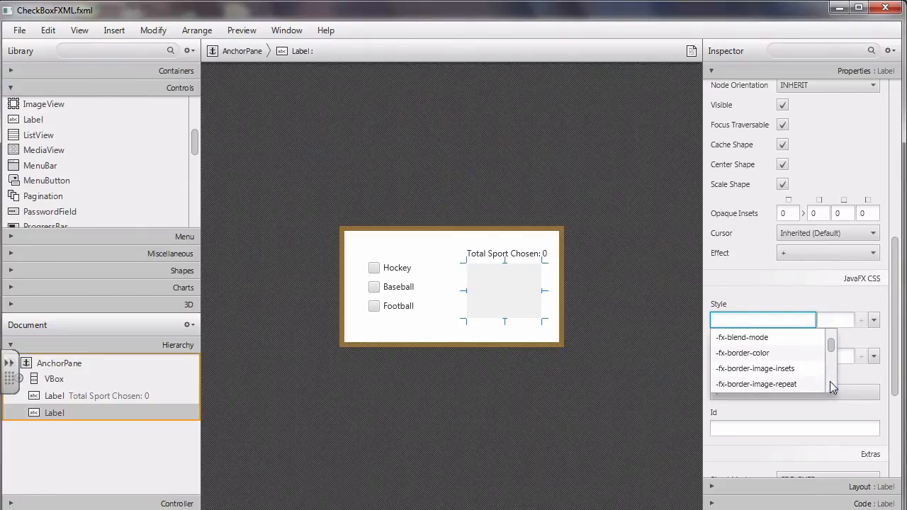
scroll("down", 3)
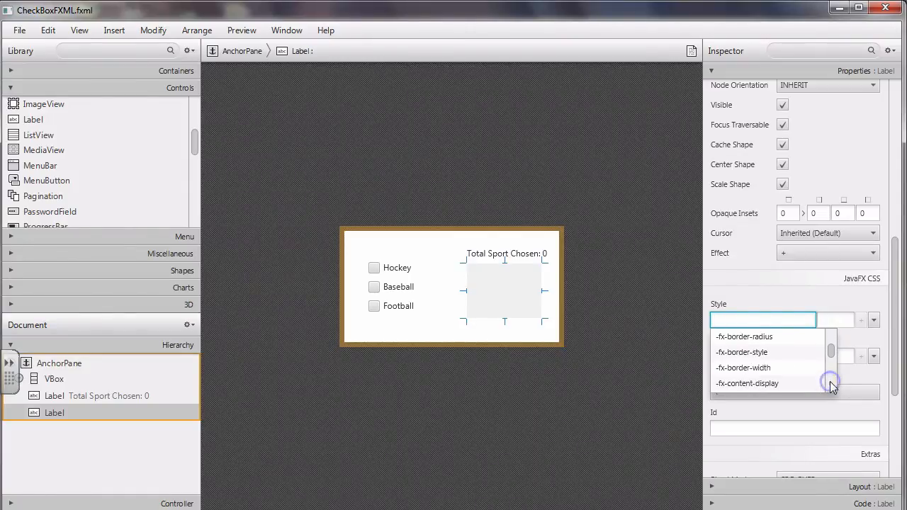
scroll("down", 3)
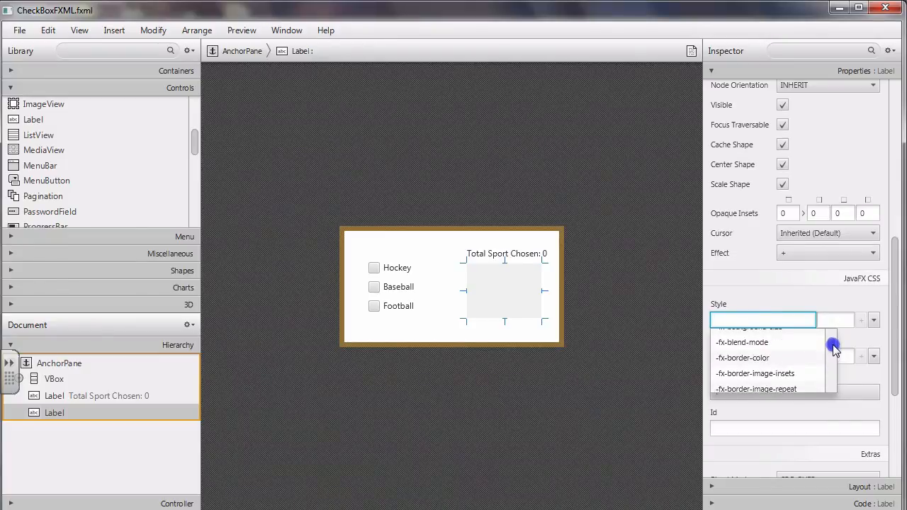
left_click(743, 357)
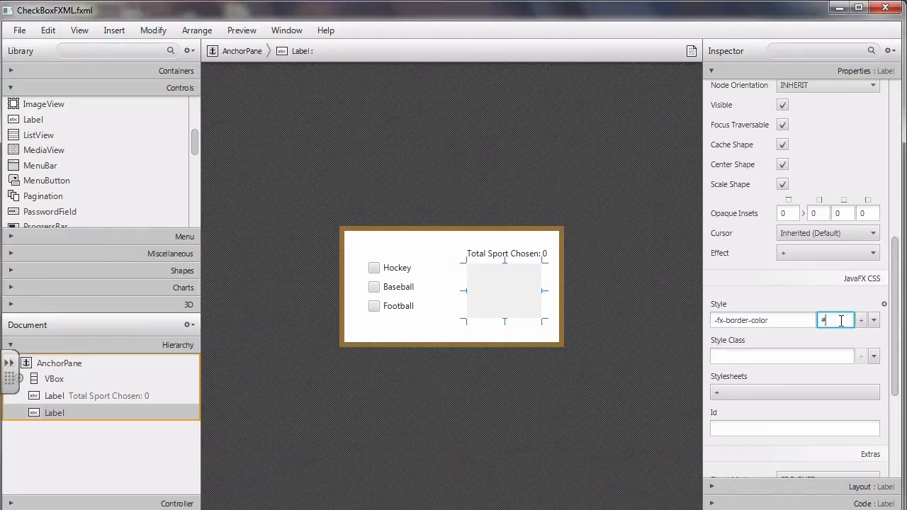
type("000")
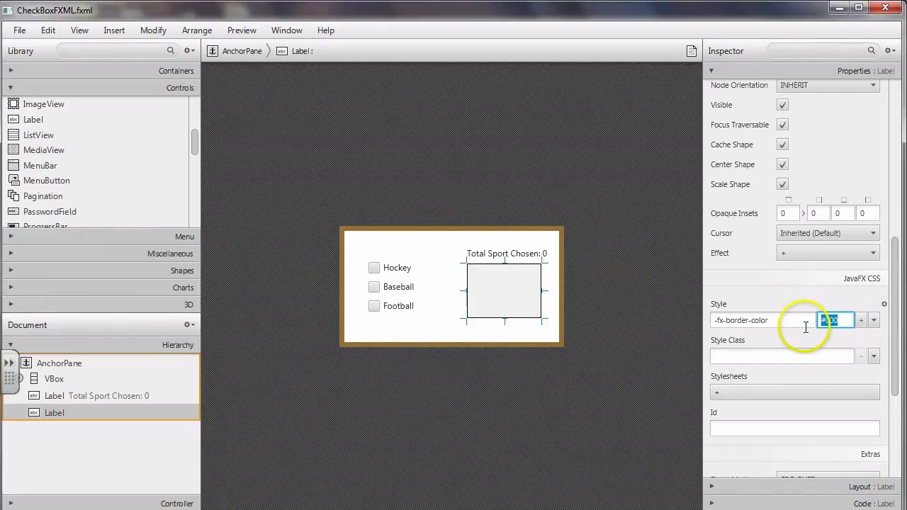
left_click(861, 320)
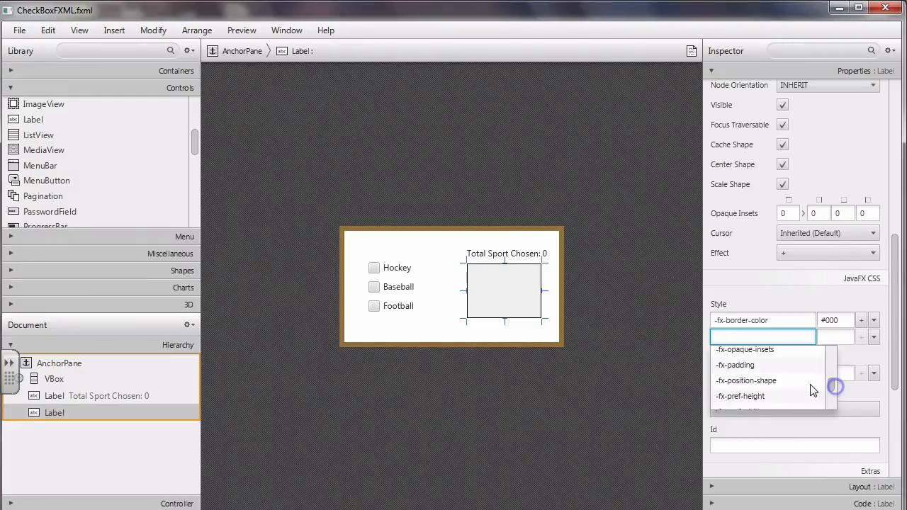
- Add -fx-padding 10px to the results label's style
left_click(735, 365)
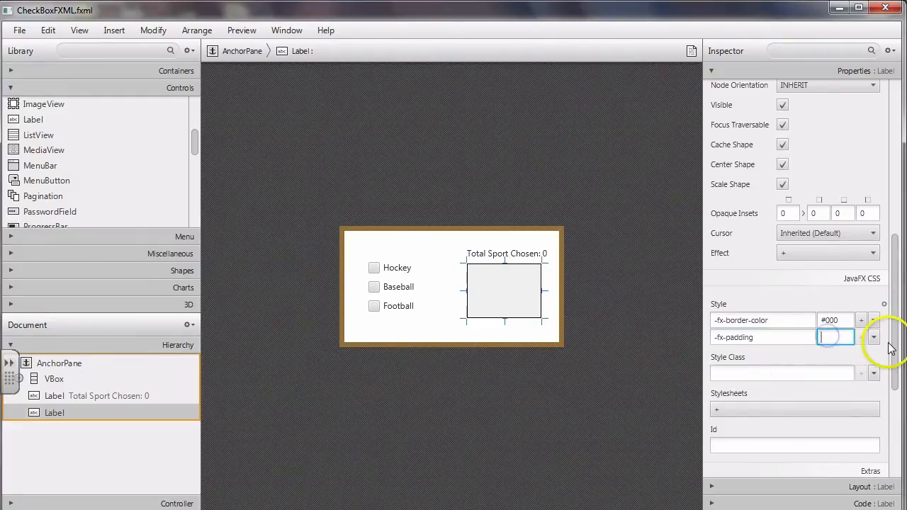
type("10px")
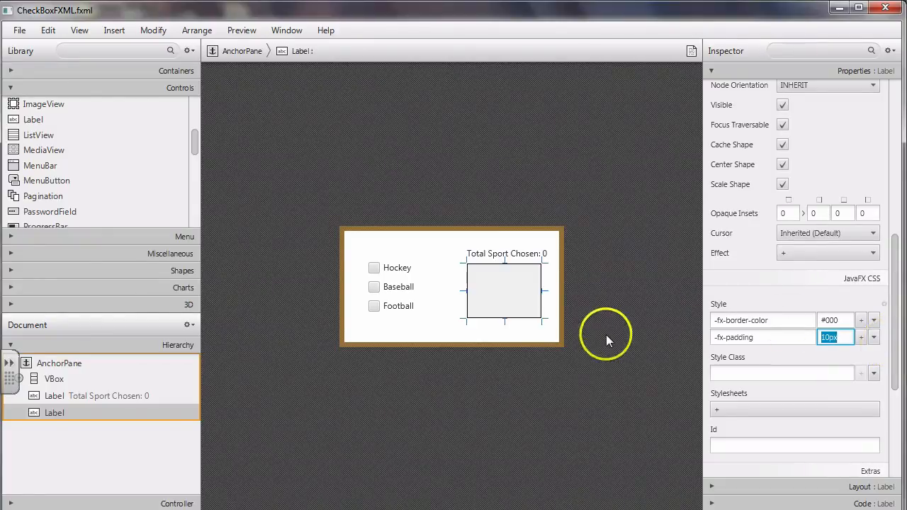
left_click(375, 268)
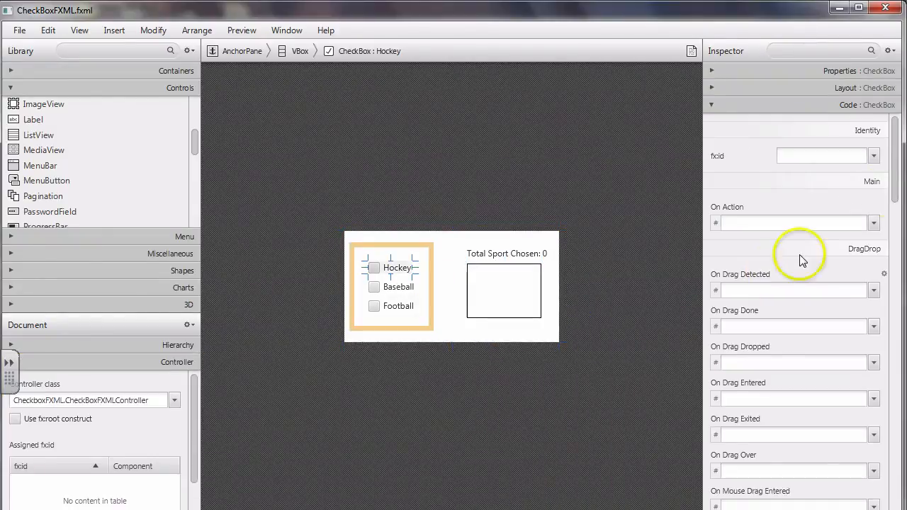
- Give Hockey and Baseball fx:ids chksport1 and chksport2, each with On Action handleButtonAction
left_click(874, 155)
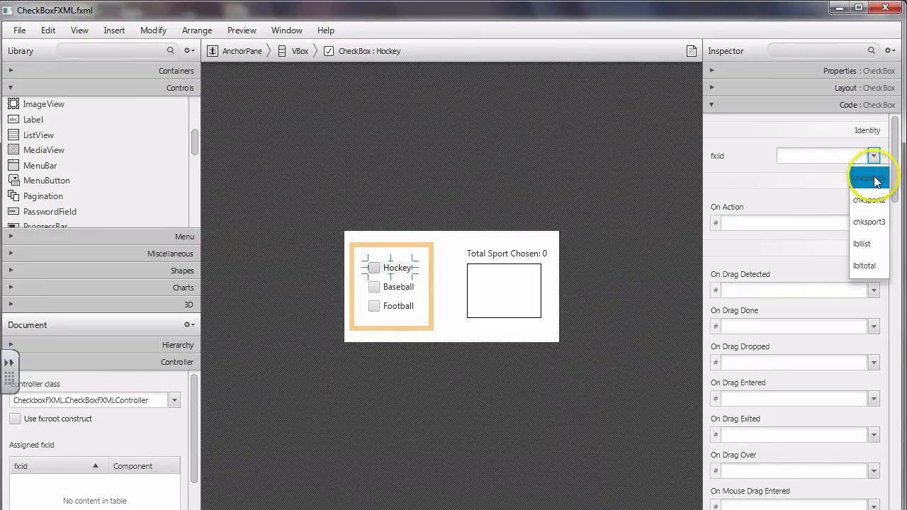
left_click(869, 178)
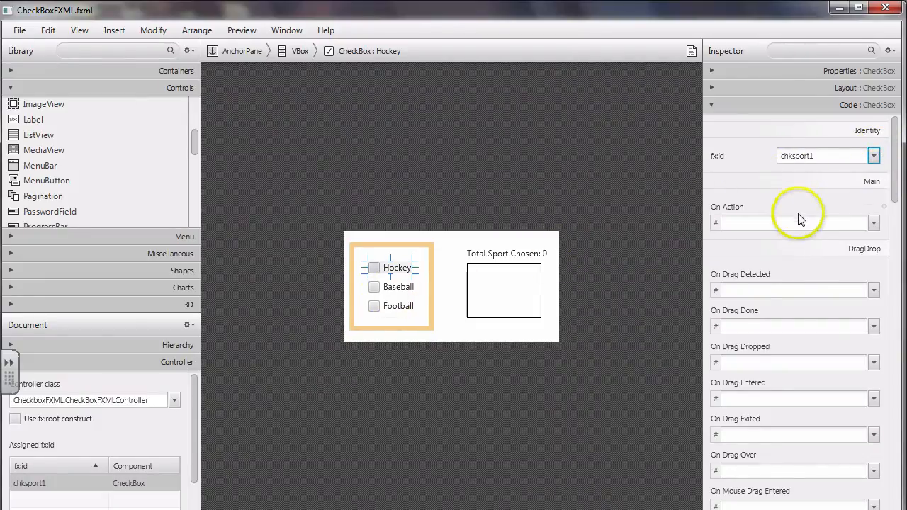
type("handleButtonAction")
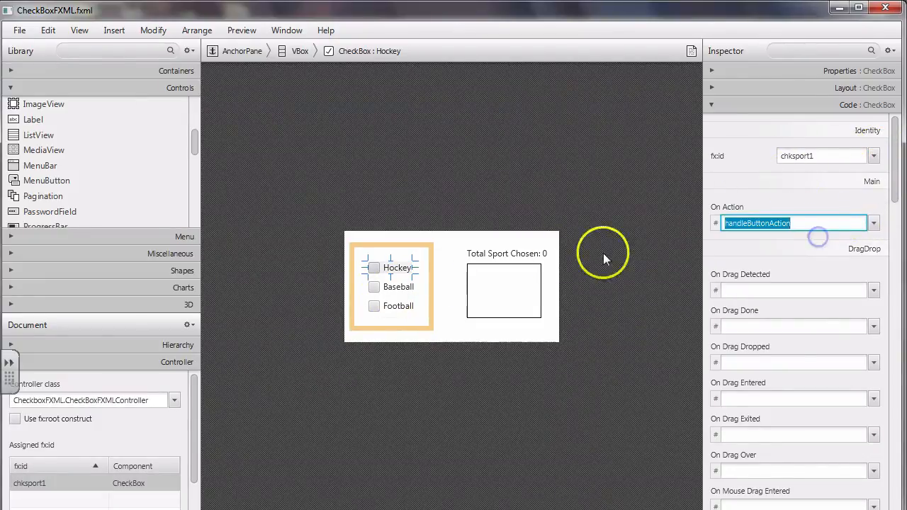
left_click(374, 286)
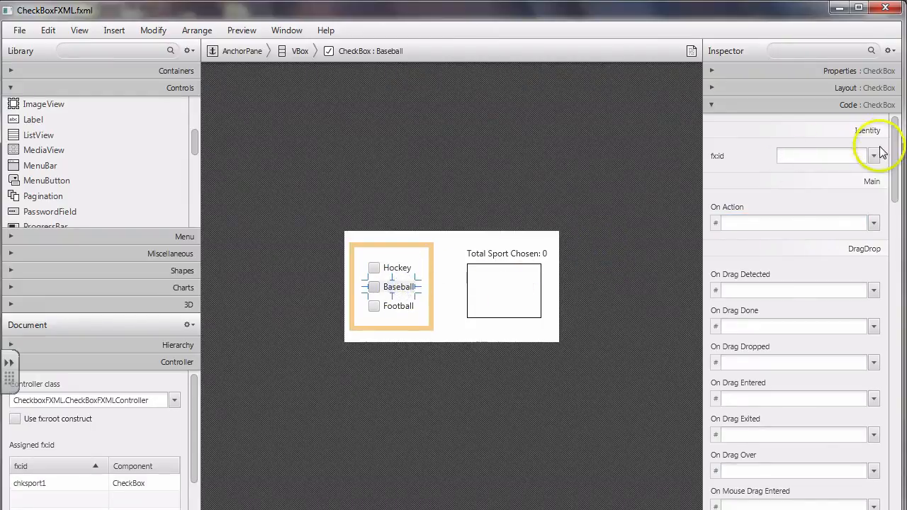
left_click(874, 155)
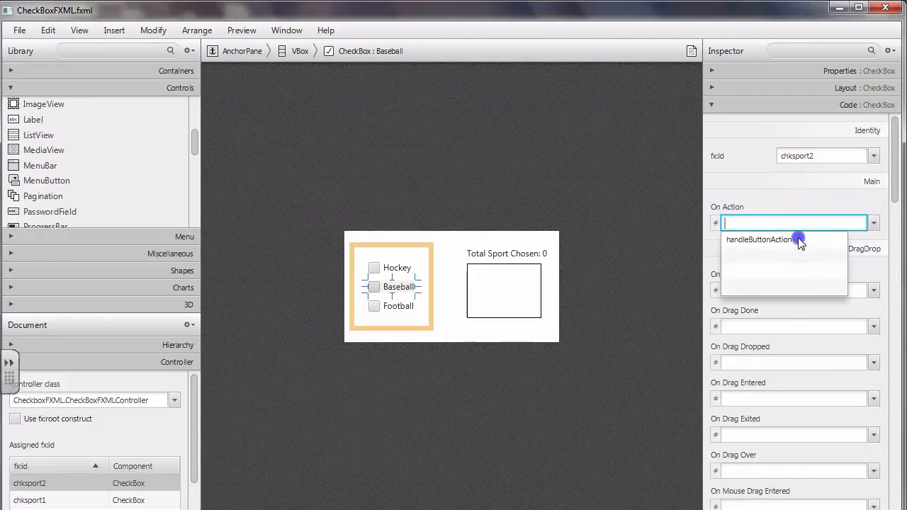
left_click(399, 306)
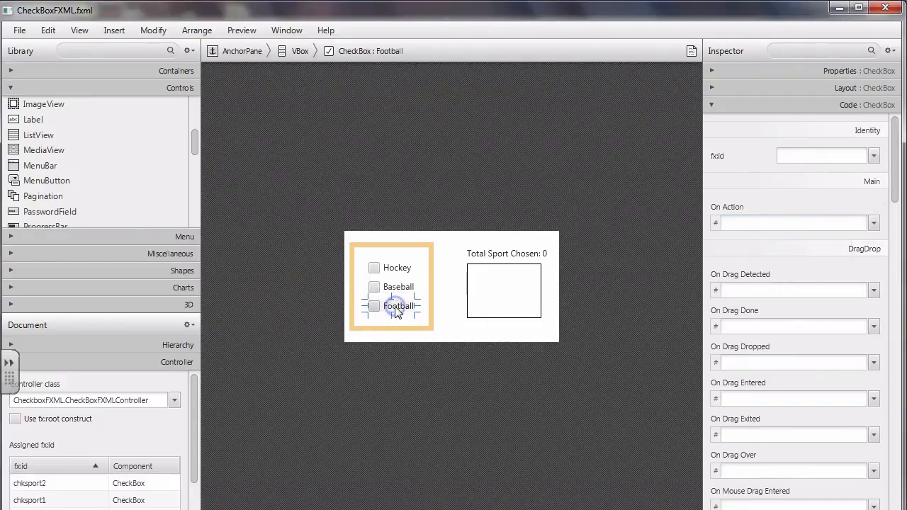
left_click(873, 155)
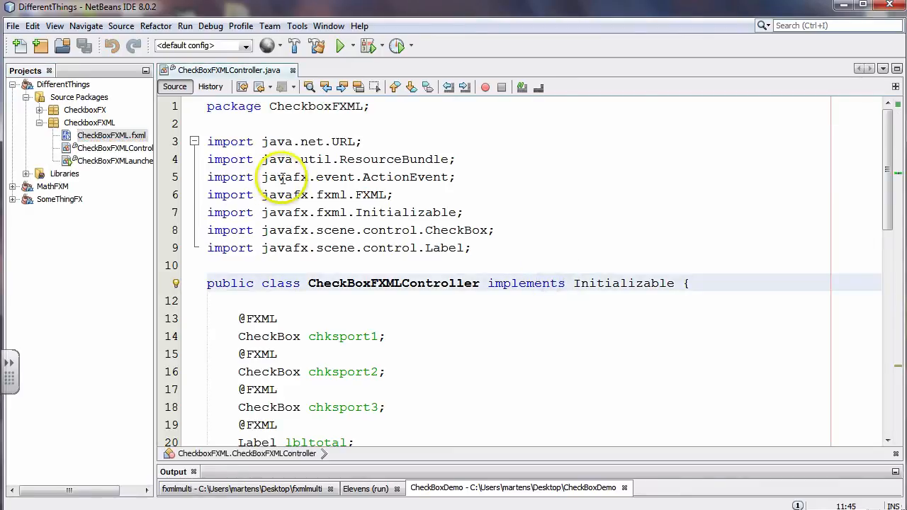
- Run CheckBoxFXMLLauncher, tick Hockey, Baseball and Football, then untick Football
right_click(115, 160)
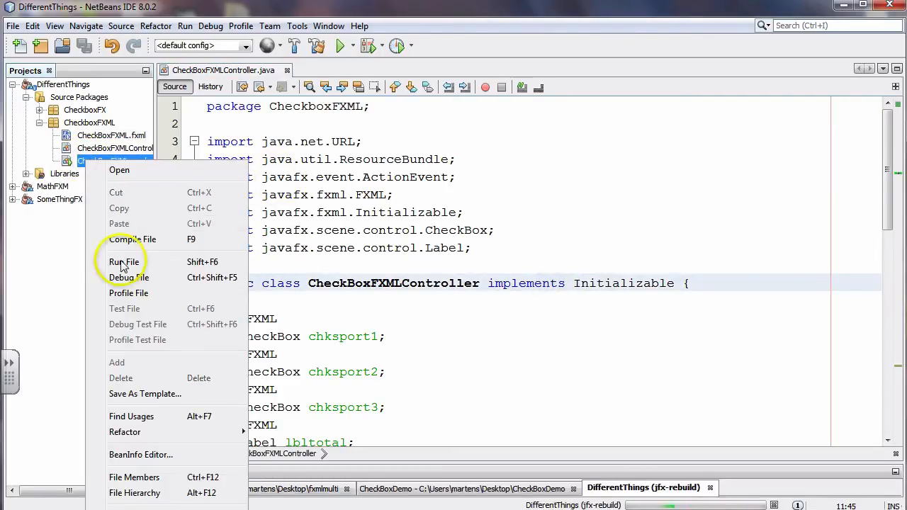
left_click(124, 261)
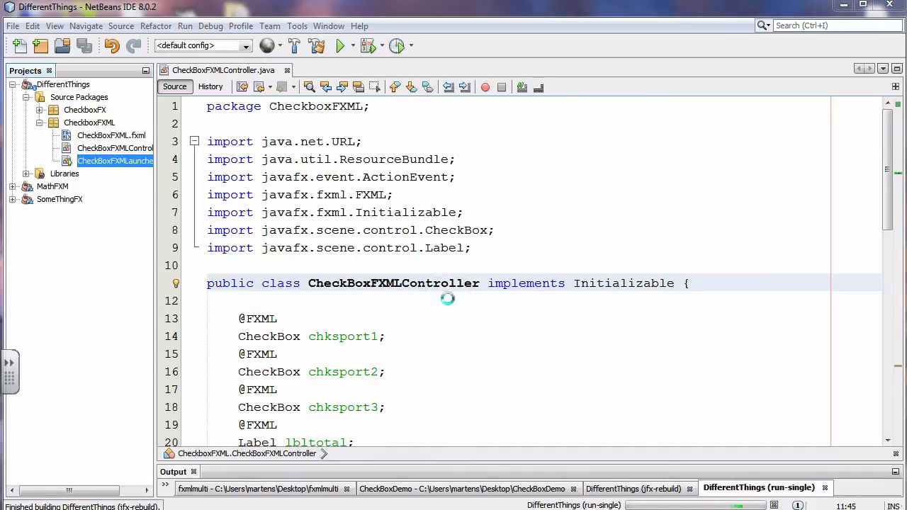
left_click(376, 241)
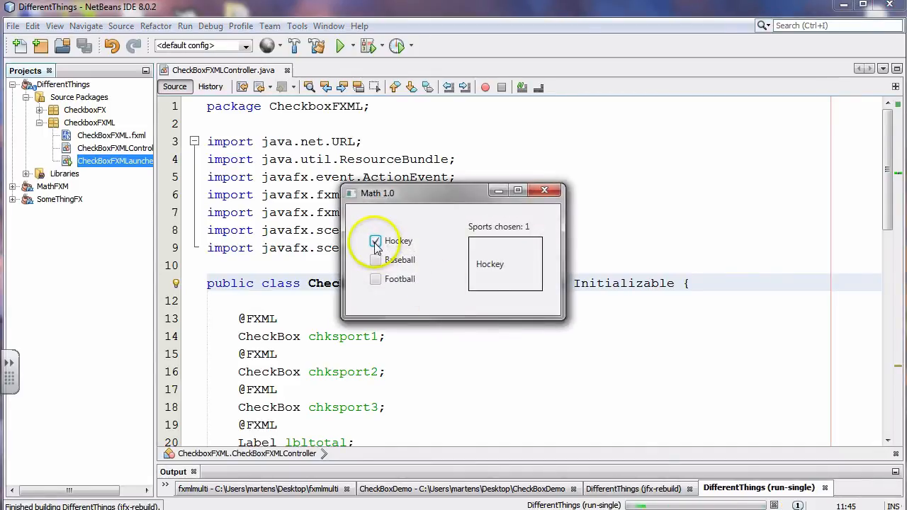
left_click(375, 260)
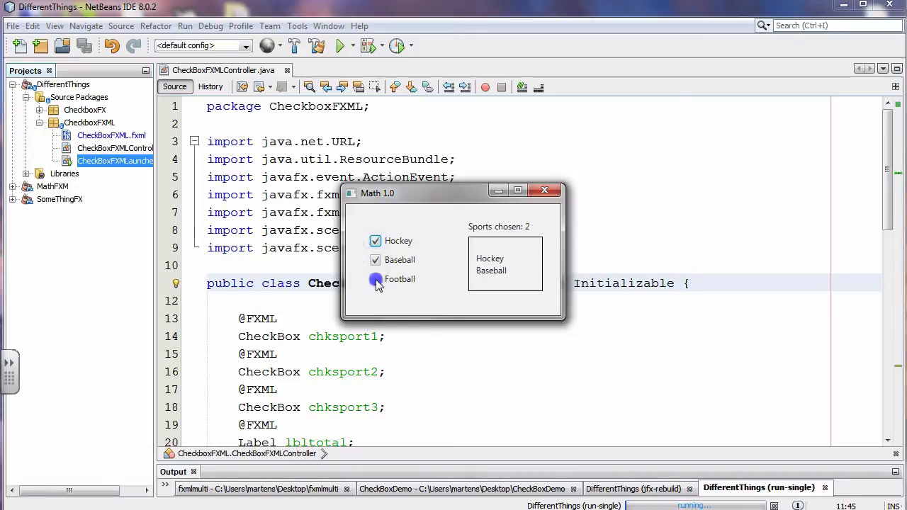
left_click(376, 279)
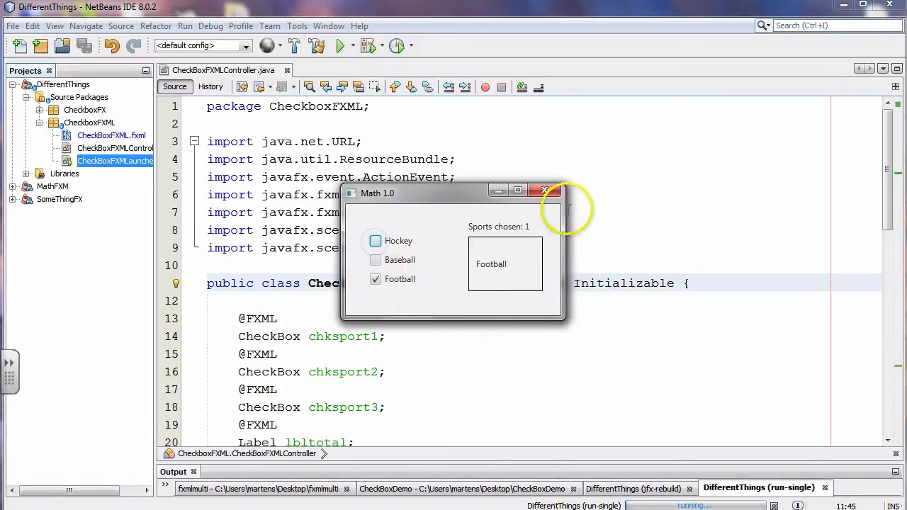
left_click(376, 278)
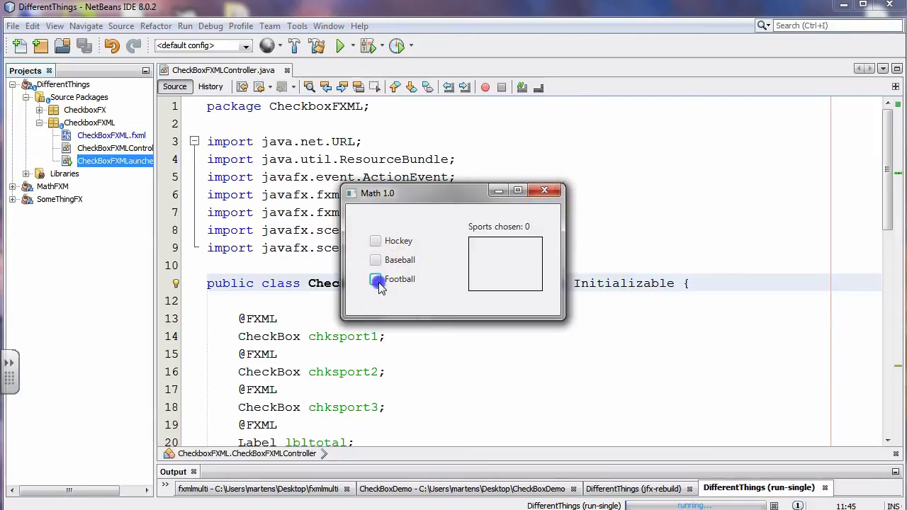